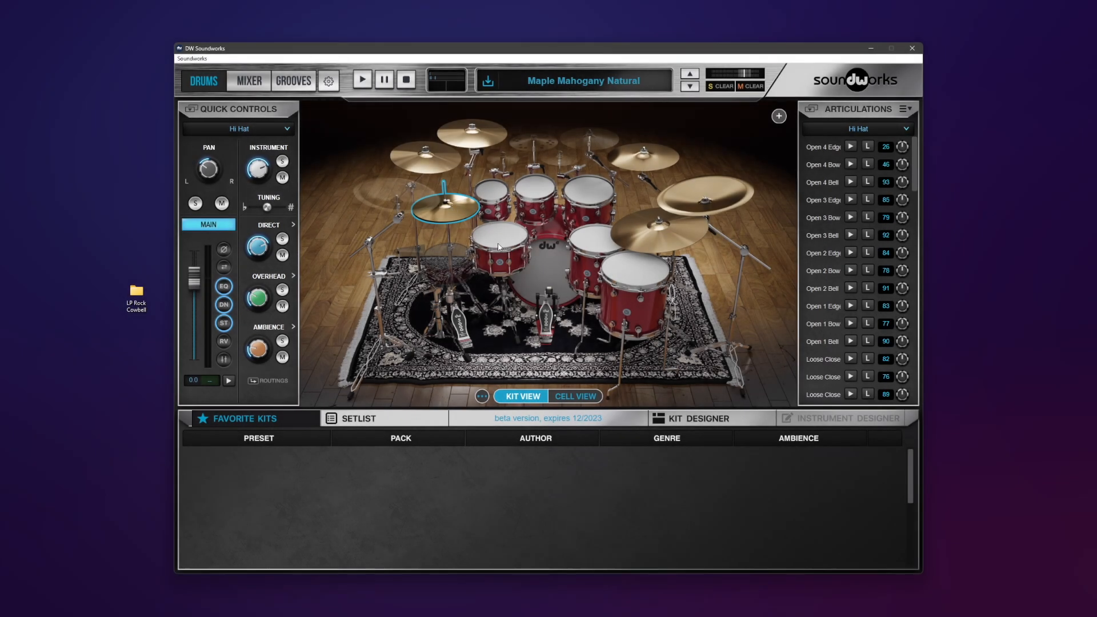
Select an unused instrument slot and load X-Pad 01 into the Instrument Designer
click(498, 249)
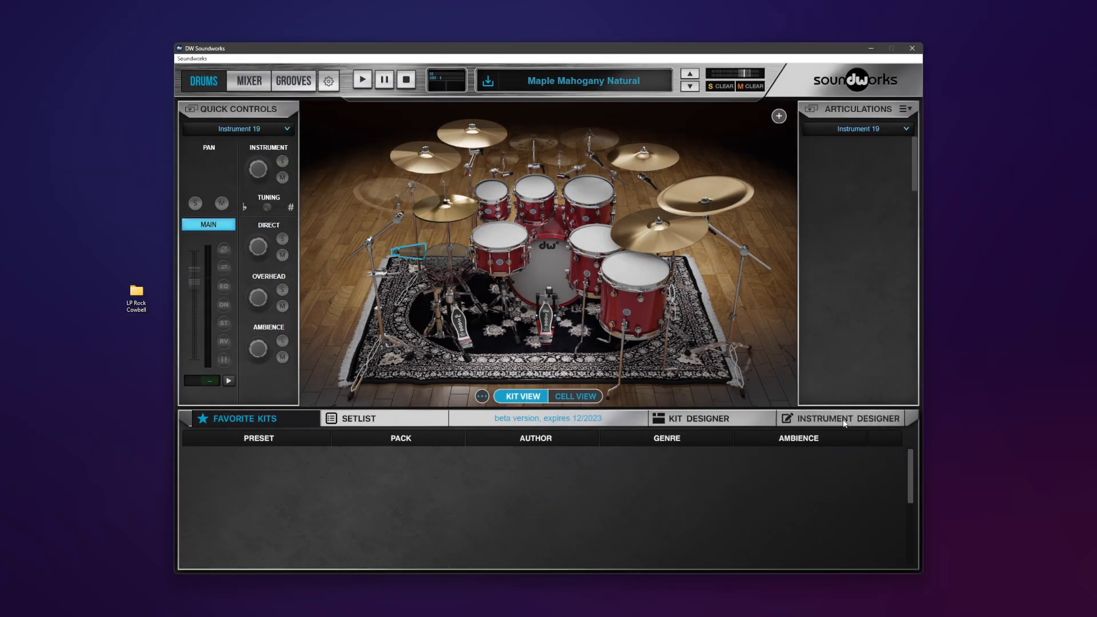
click(848, 418)
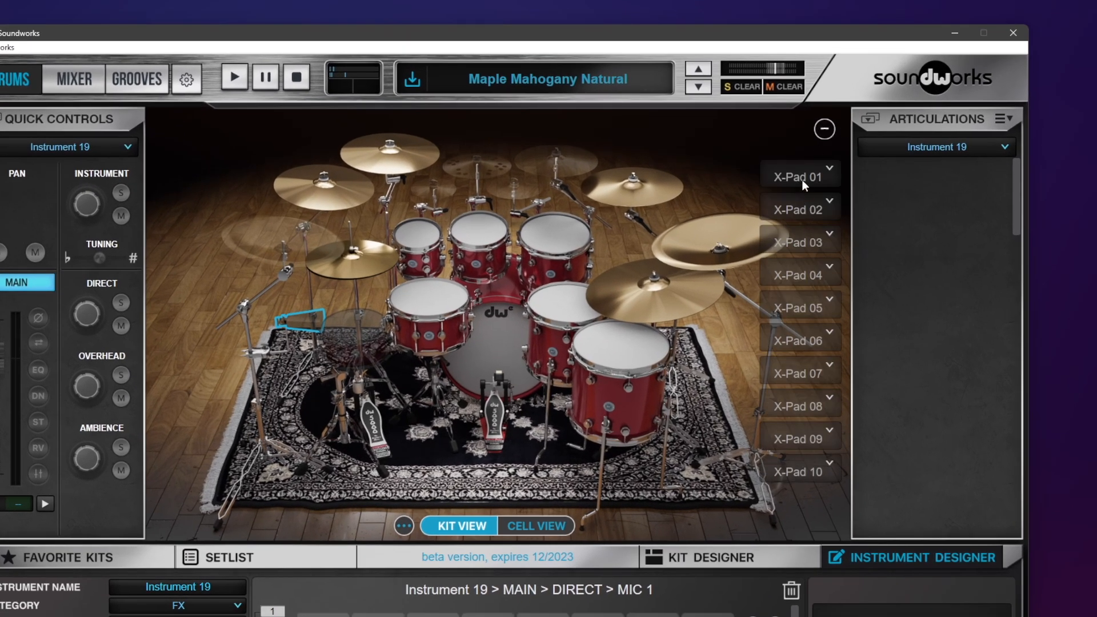
click(800, 175)
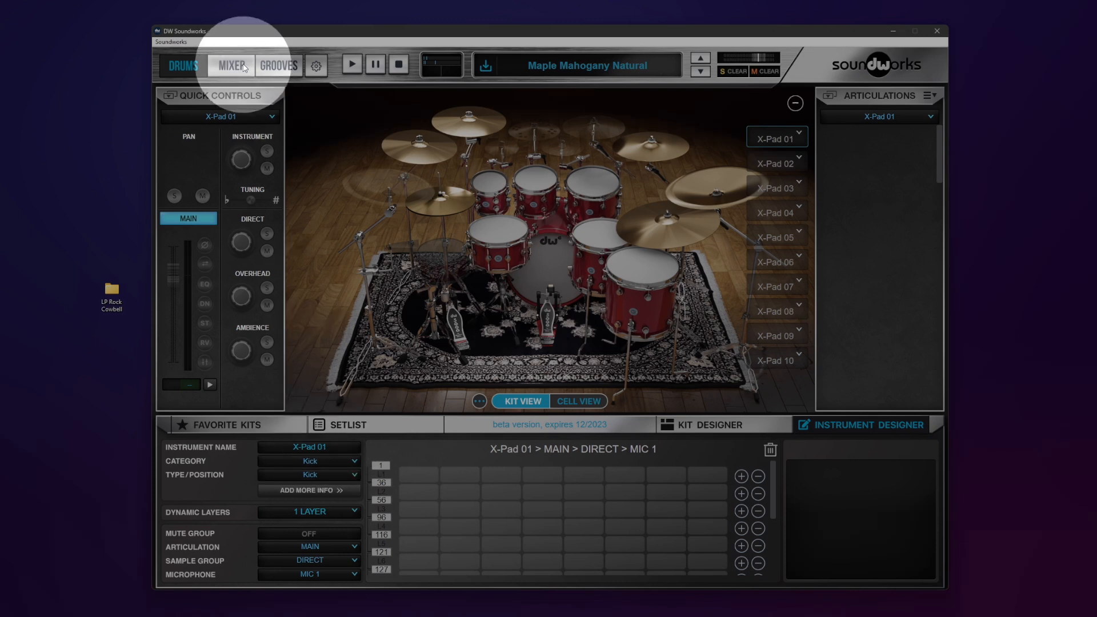
Browse the mixer's X-Pad channels, then display mixer channels 11–20
click(230, 65)
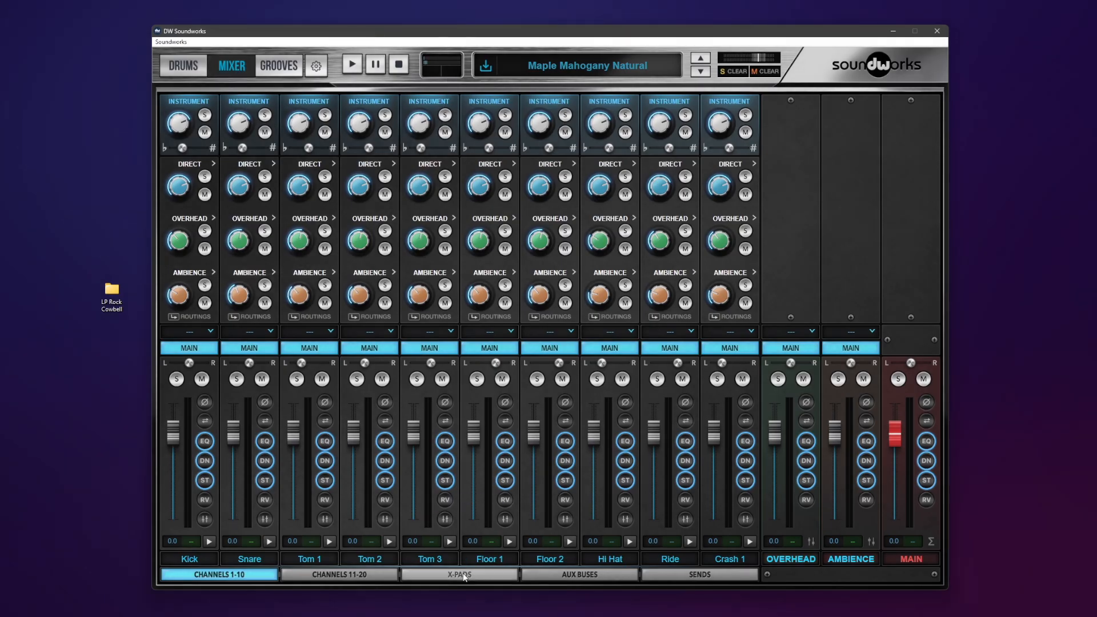
click(458, 574)
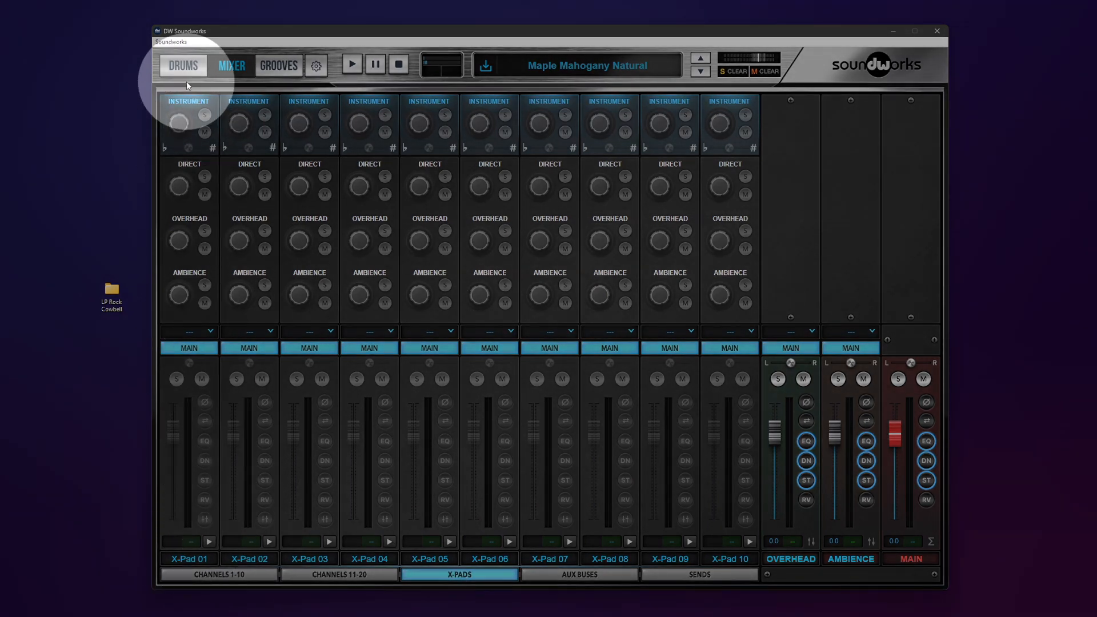
click(183, 65)
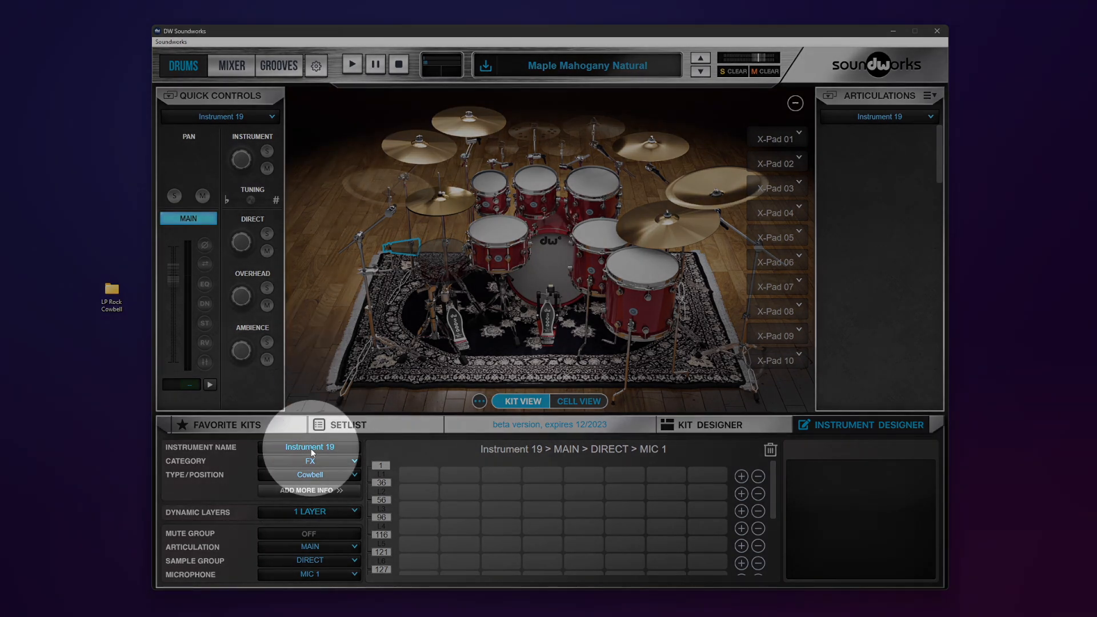
click(231, 65)
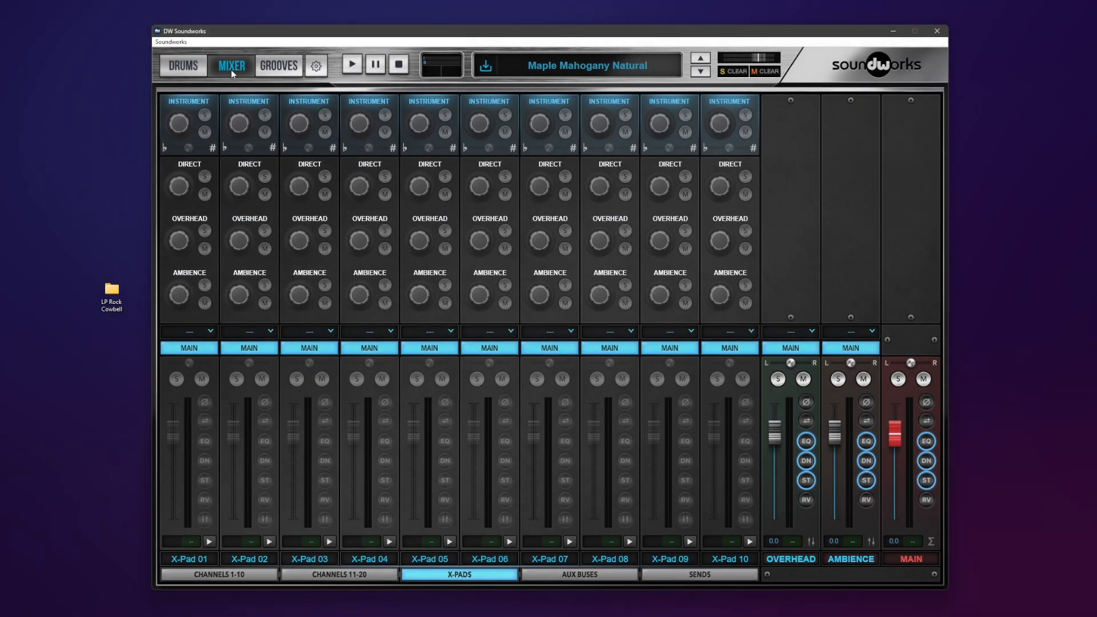
click(338, 573)
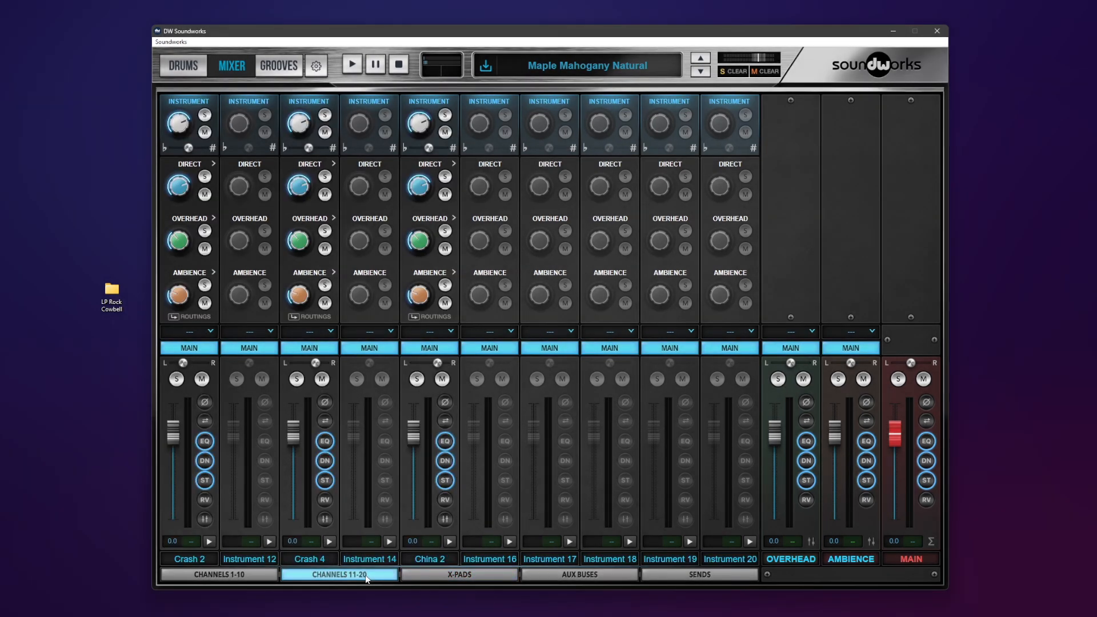
click(658, 430)
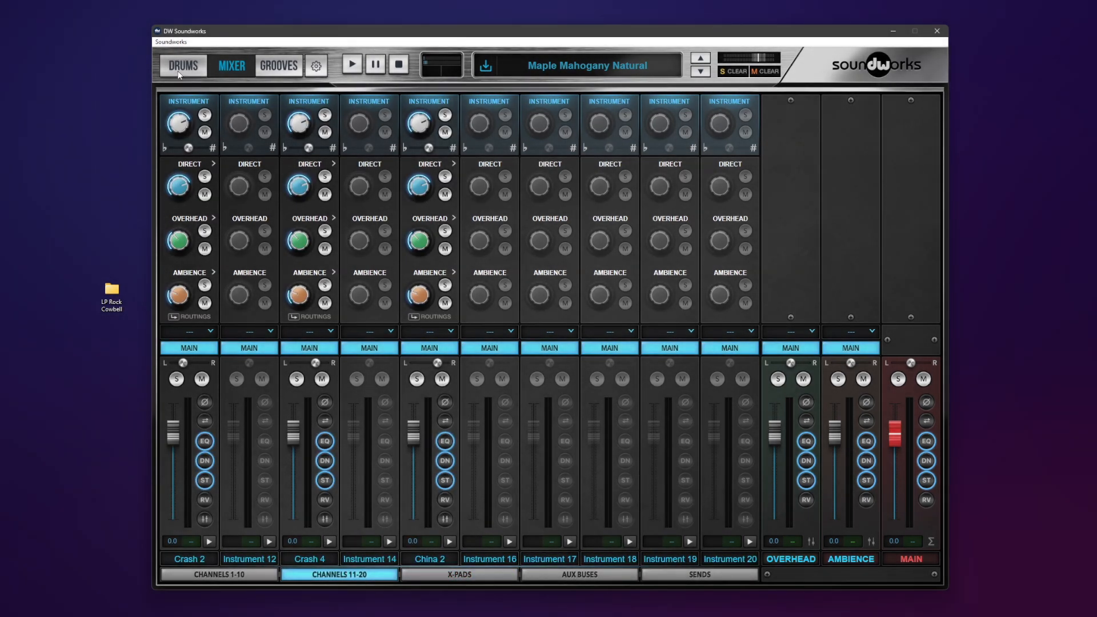
Set X-Pad 01's category to FX, with make LP and model 009 Rock CB
click(183, 65)
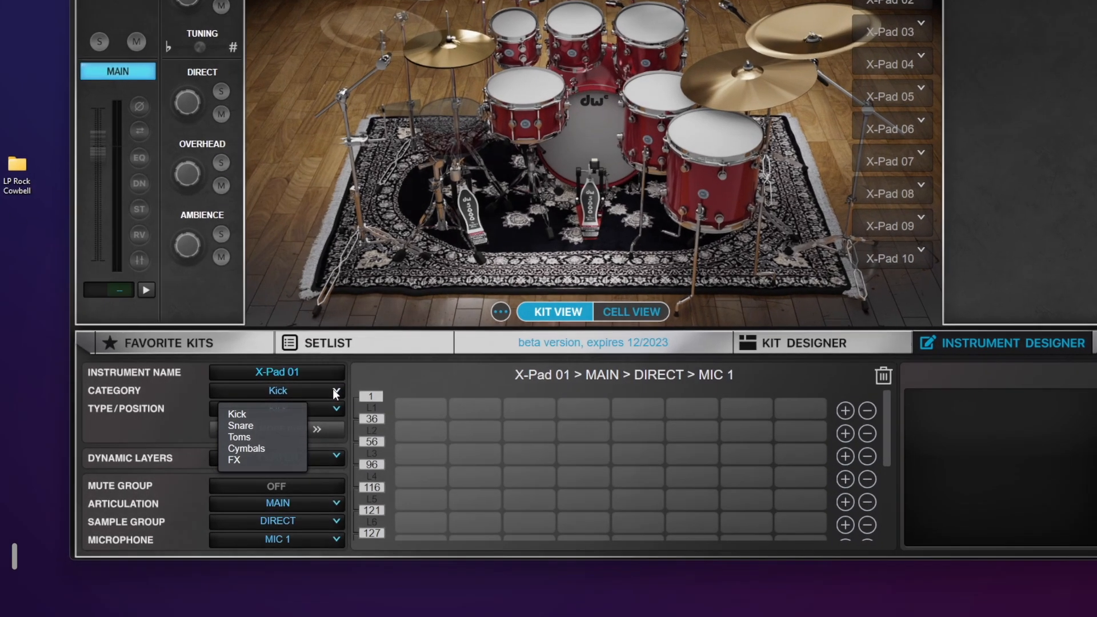
click(235, 461)
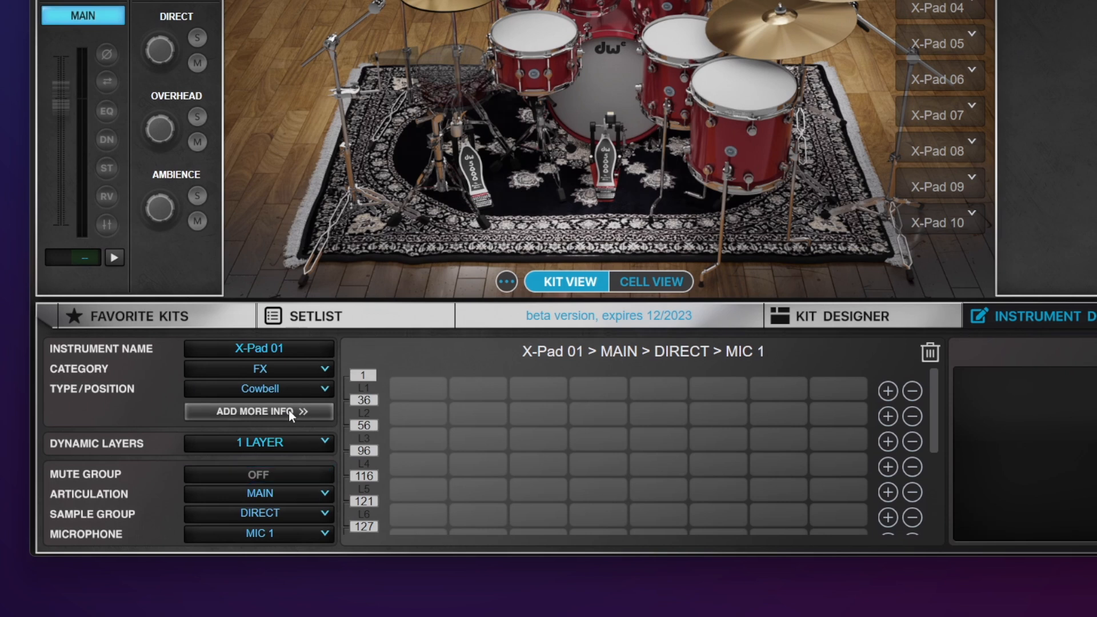
click(258, 412)
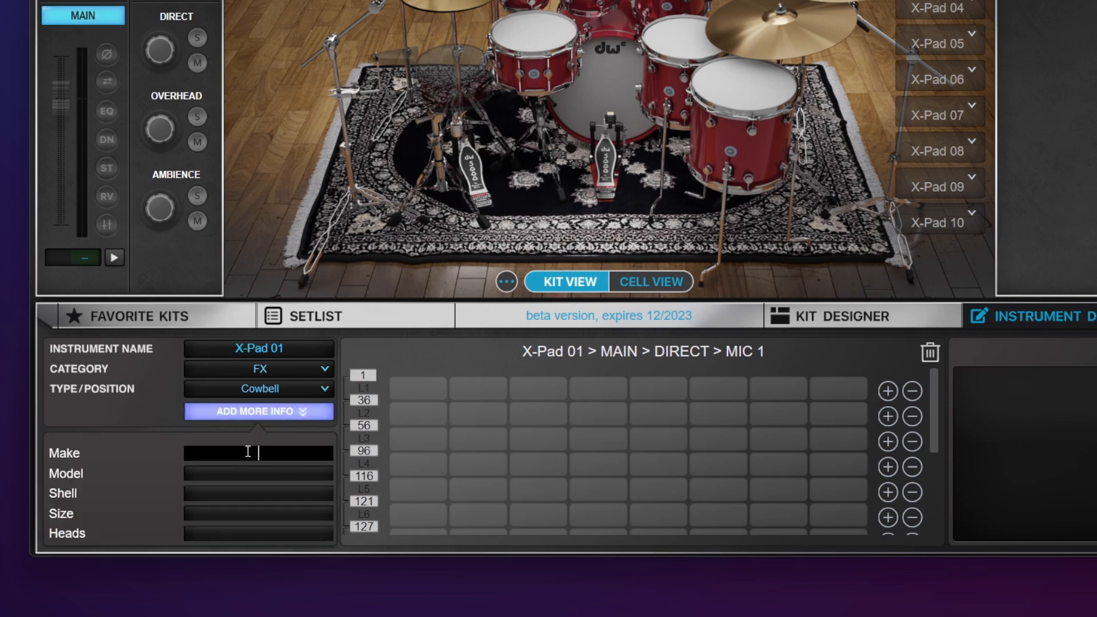
text(LP)
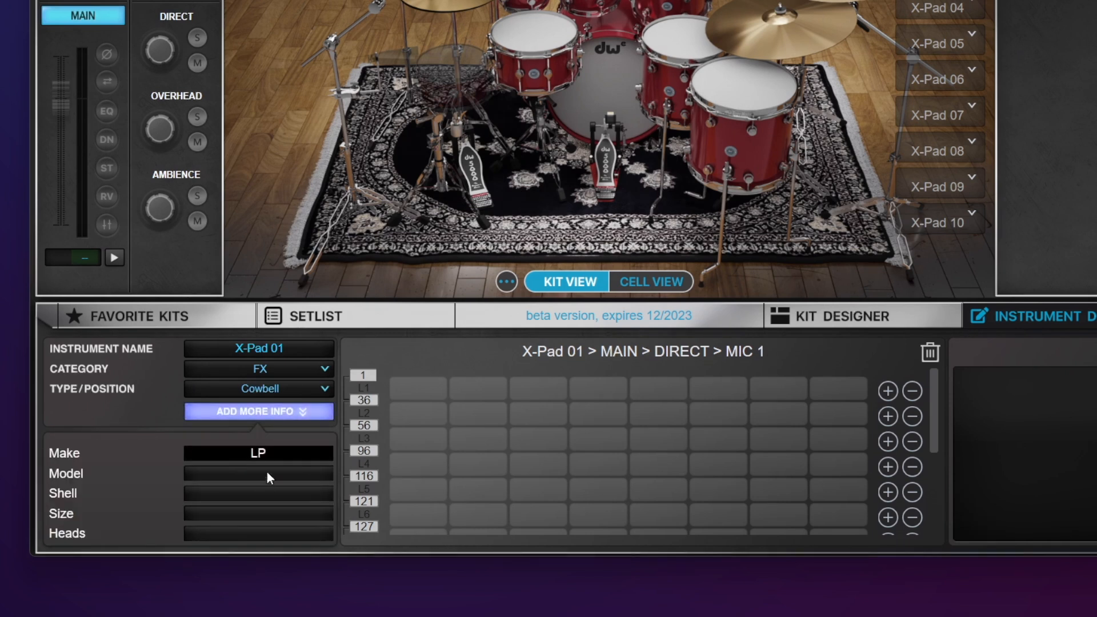
click(258, 473)
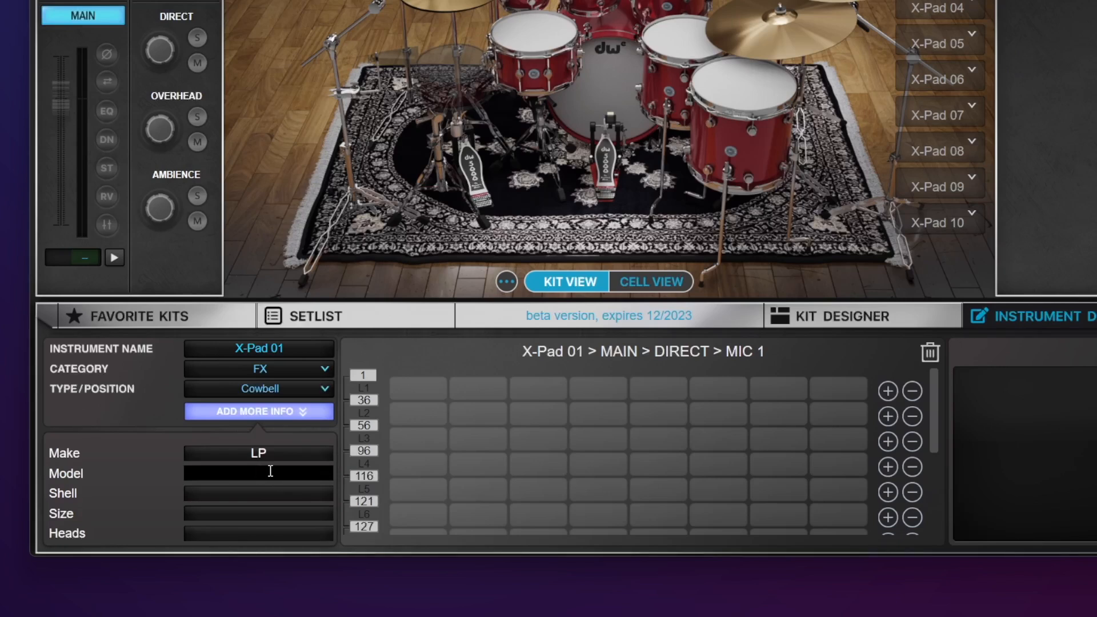
click(259, 473)
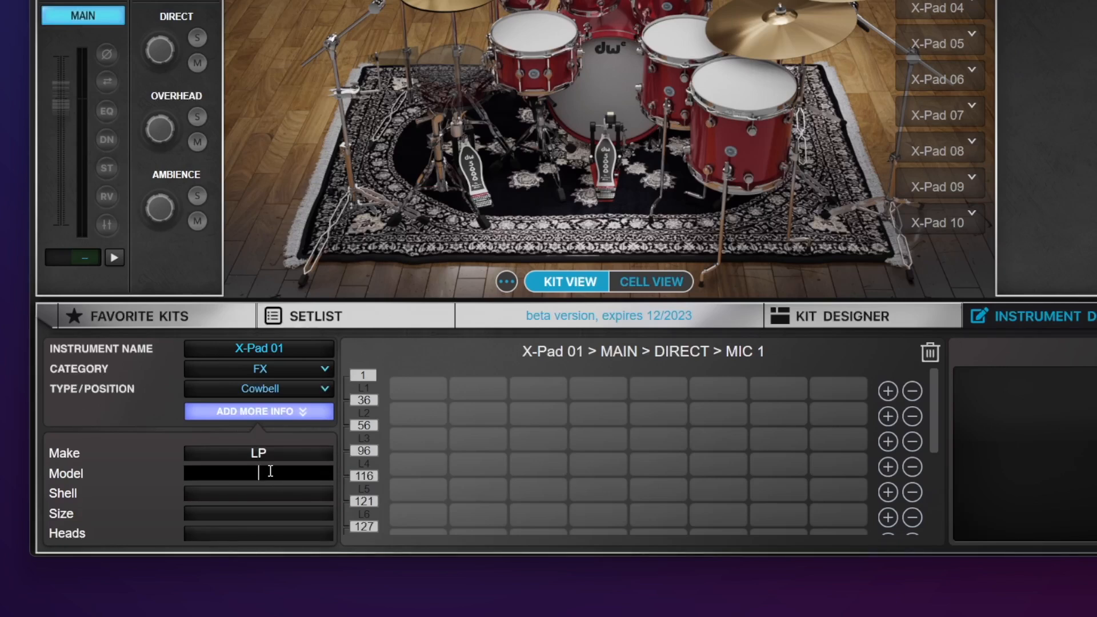
text(009 Rock CB)
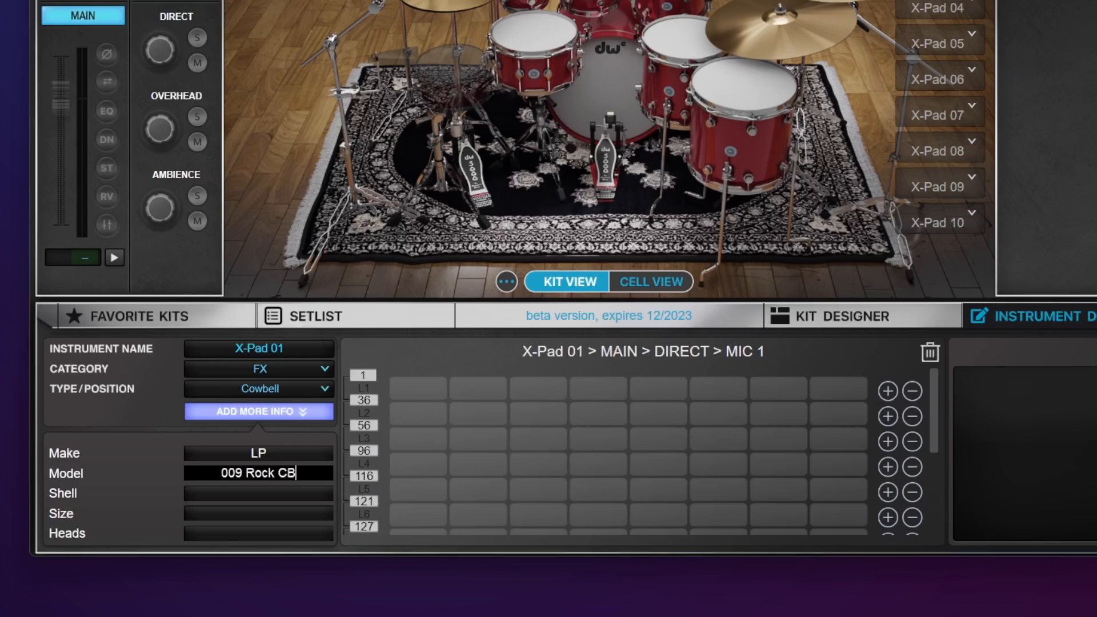
mouse_move(182, 496)
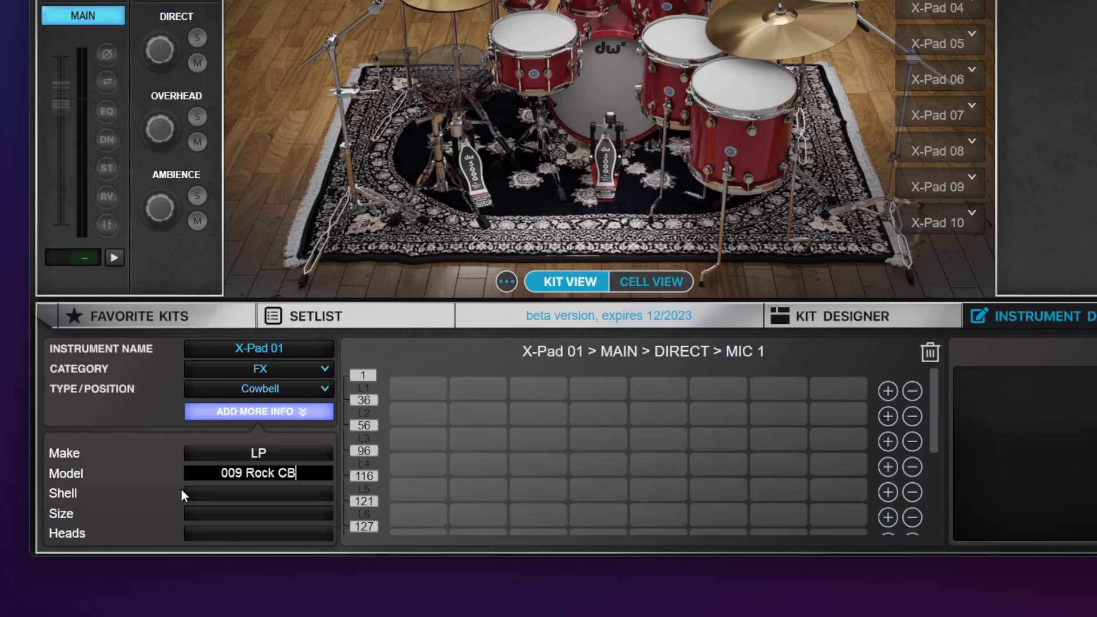
mouse_move(174, 536)
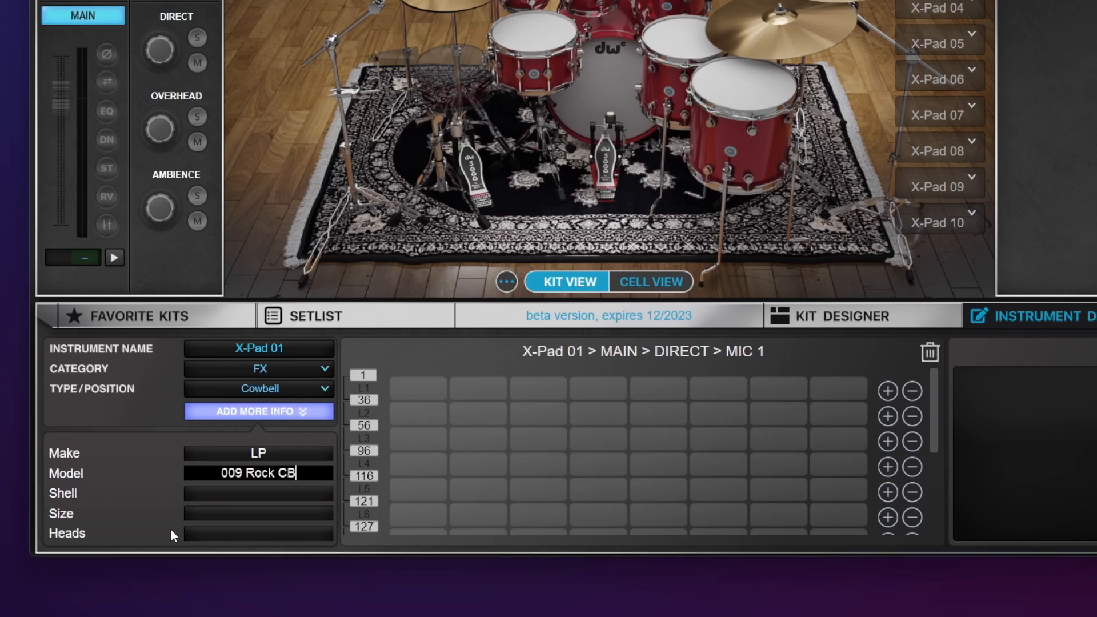
click(257, 412)
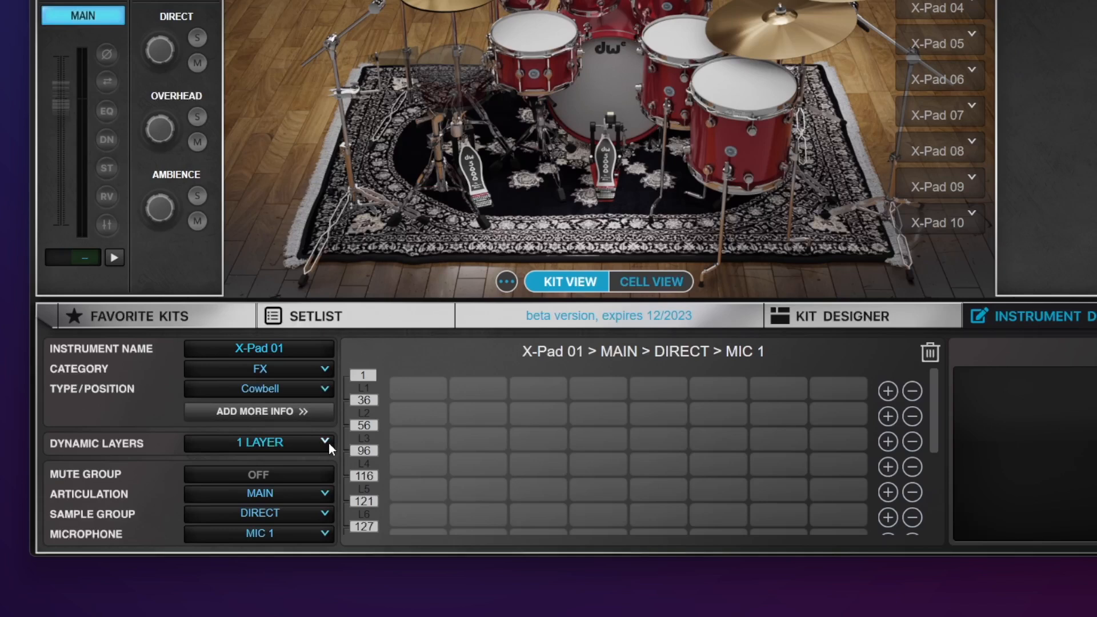
Set X-Pad 01 to 3 dynamic layers (splits 56, 106, 127) and check the microphone options
click(258, 442)
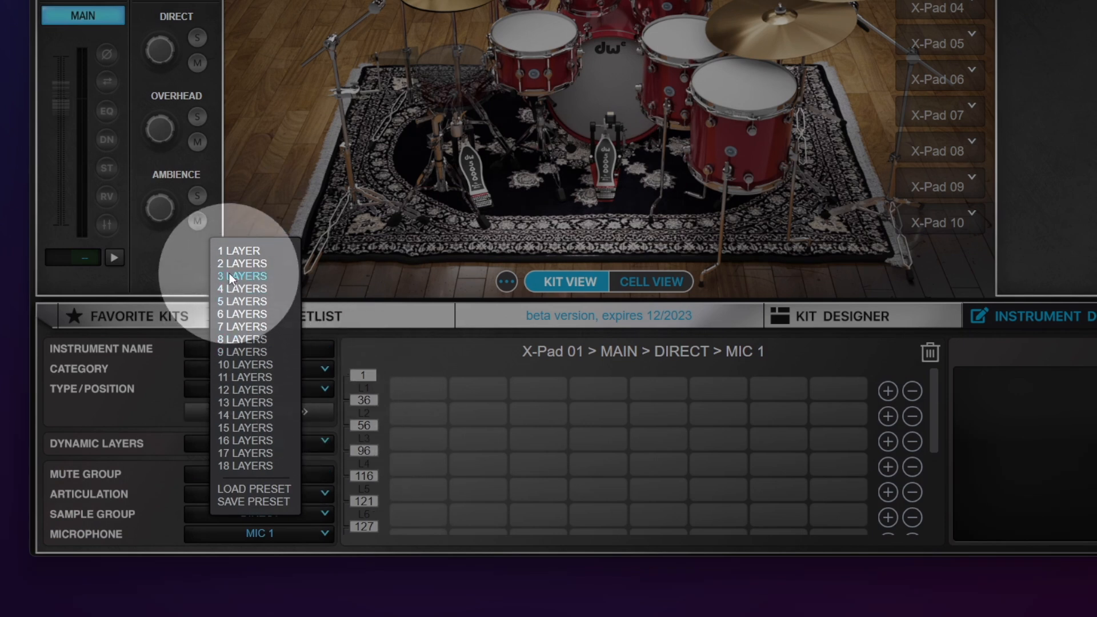
click(241, 275)
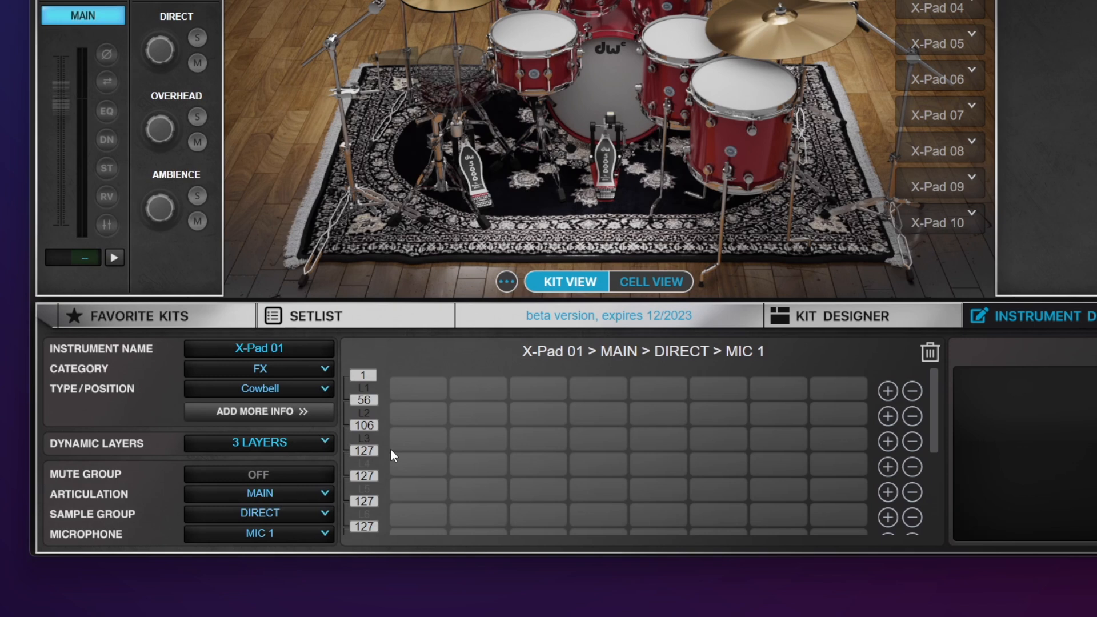
mouse_move(374, 456)
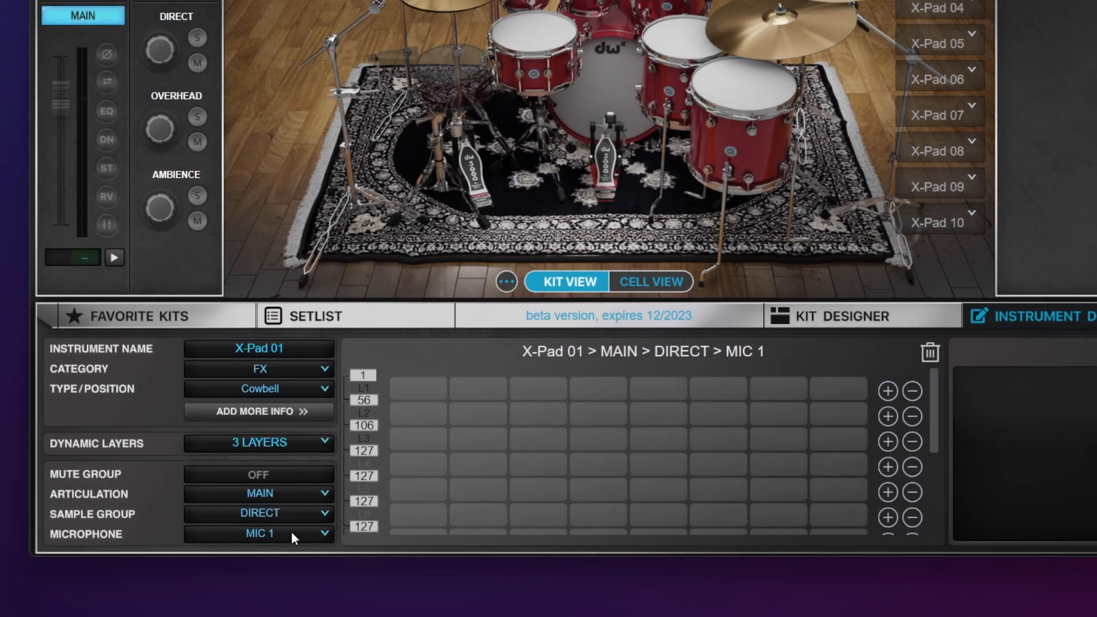
click(258, 512)
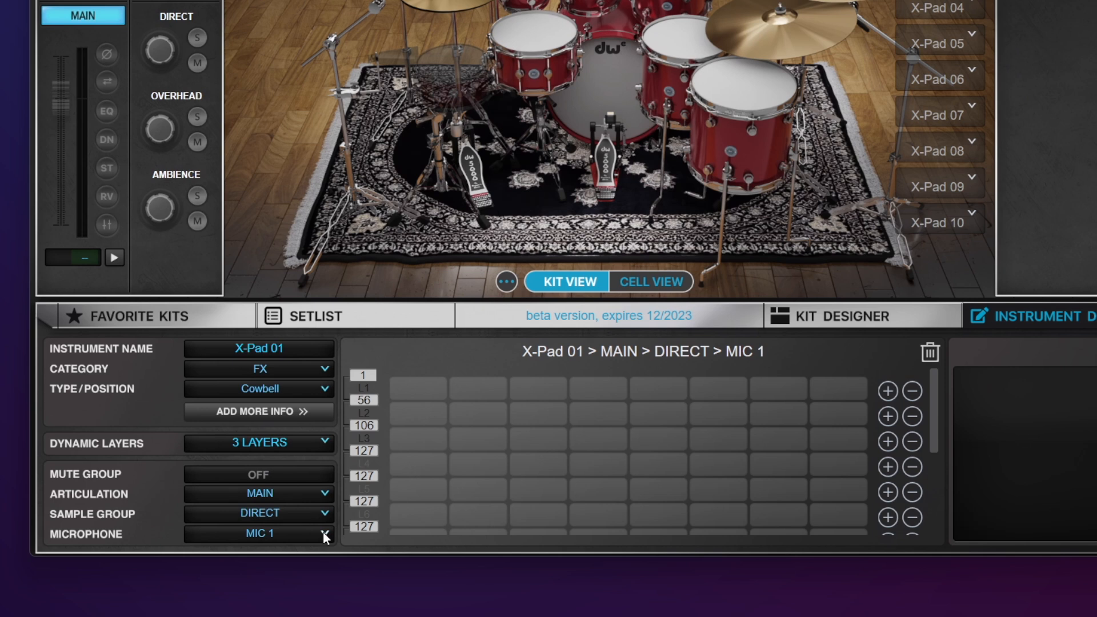
click(323, 536)
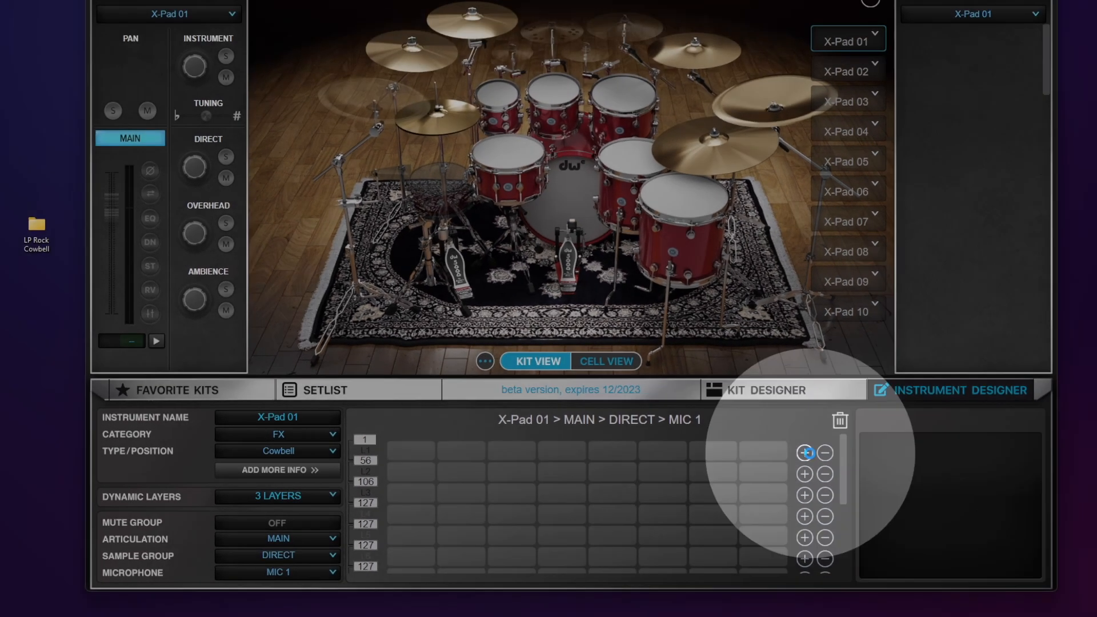
Load Edge cowbell samples L01A–L01D into the first velocity layer
click(803, 453)
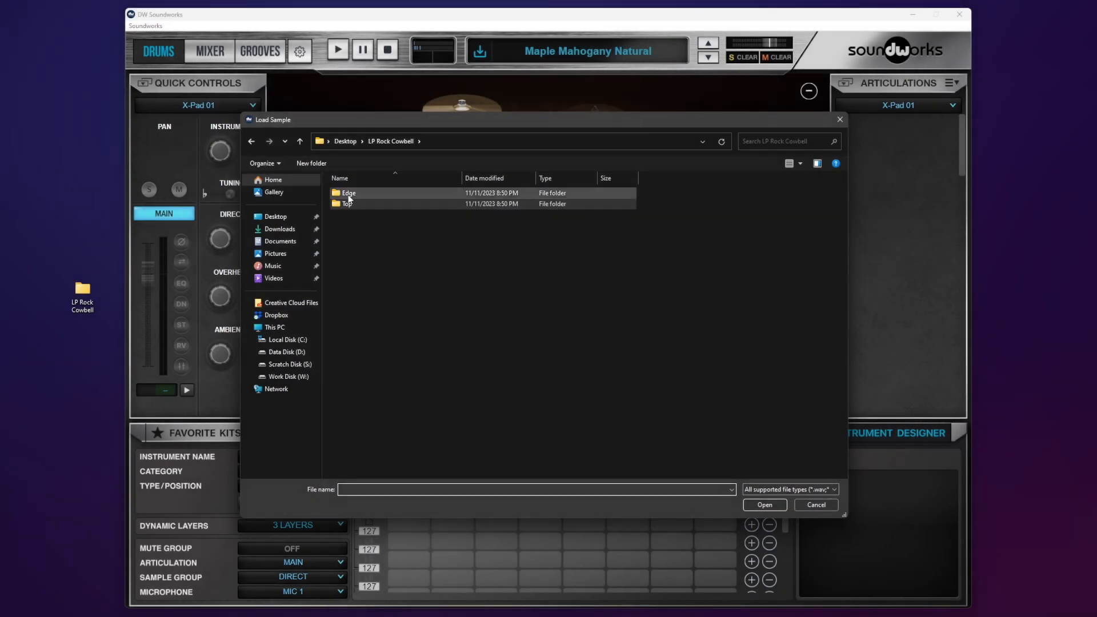
double_click(348, 192)
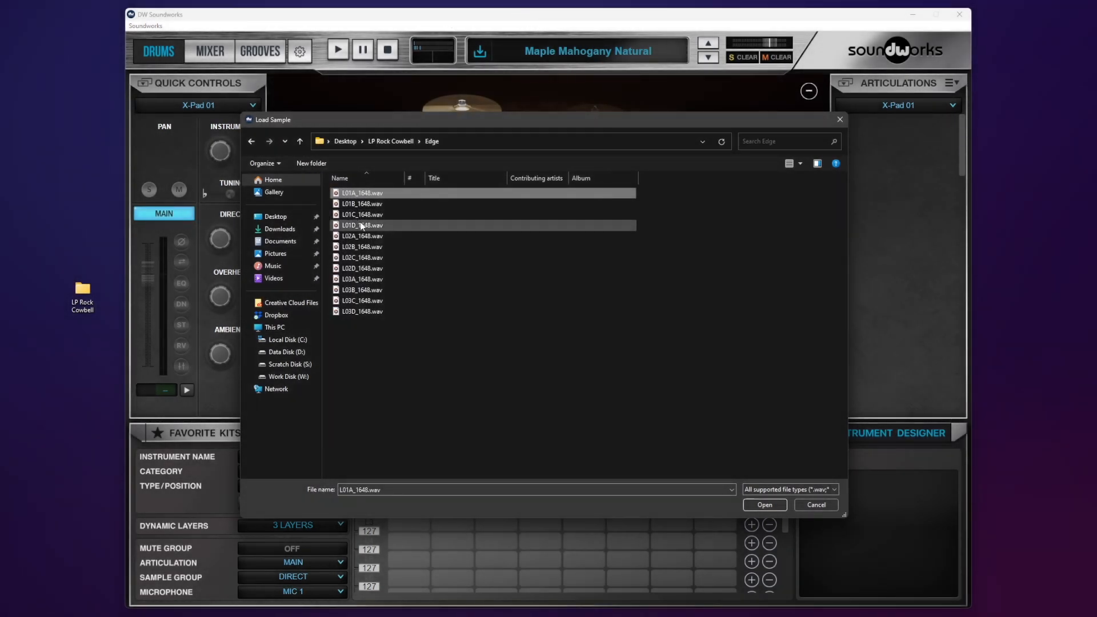
click(763, 504)
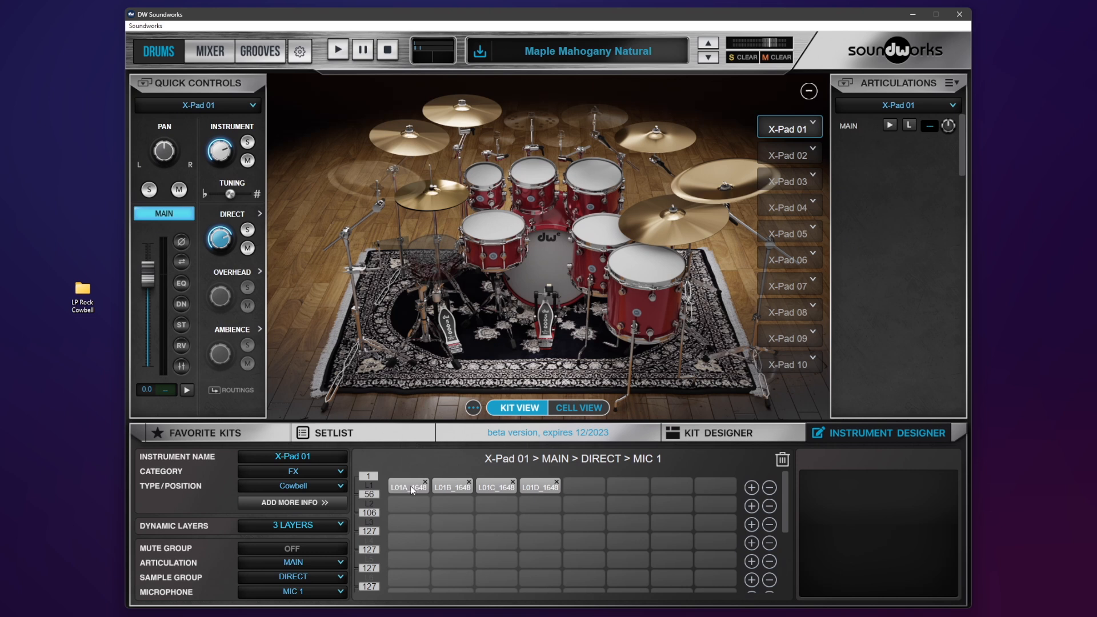
Audition the L01B and L01C samples and review the Sample Group choices
click(452, 486)
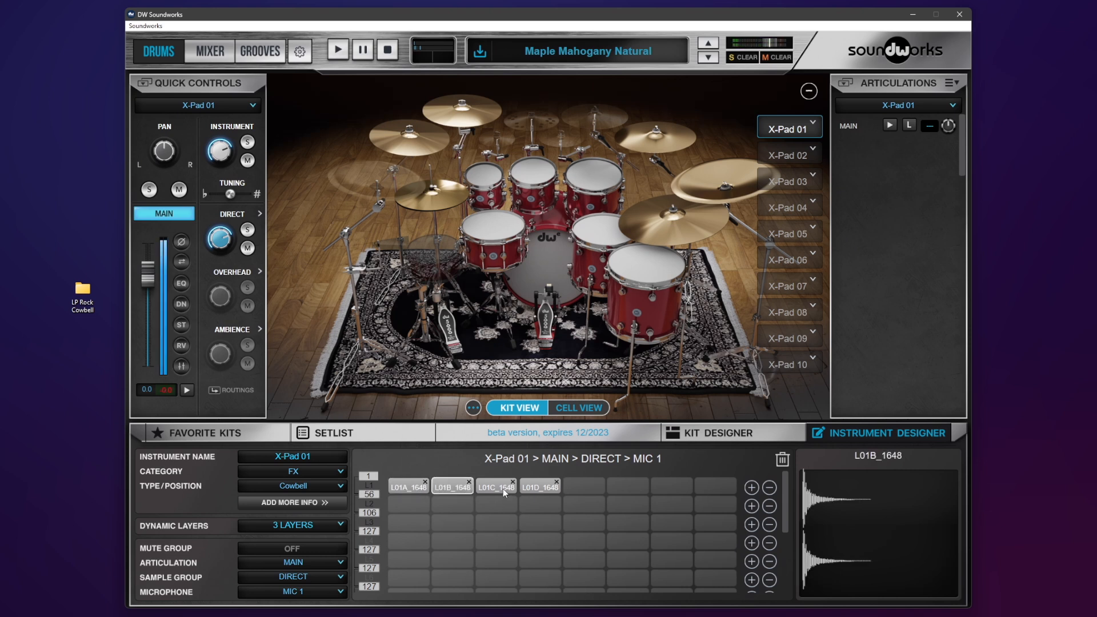
click(539, 486)
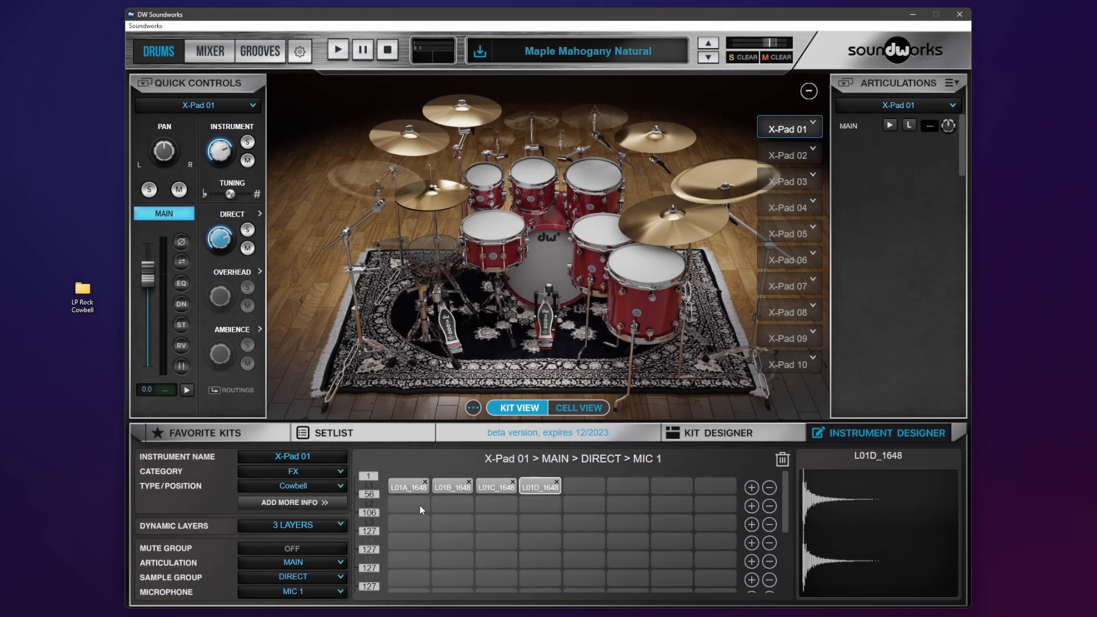
mouse_move(309, 596)
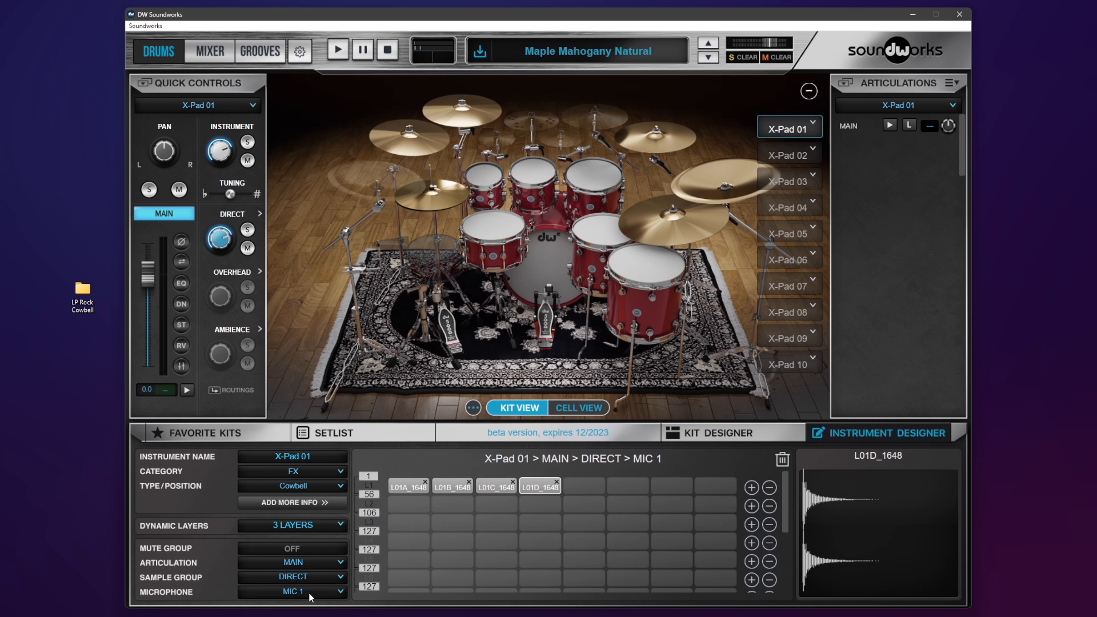
click(291, 576)
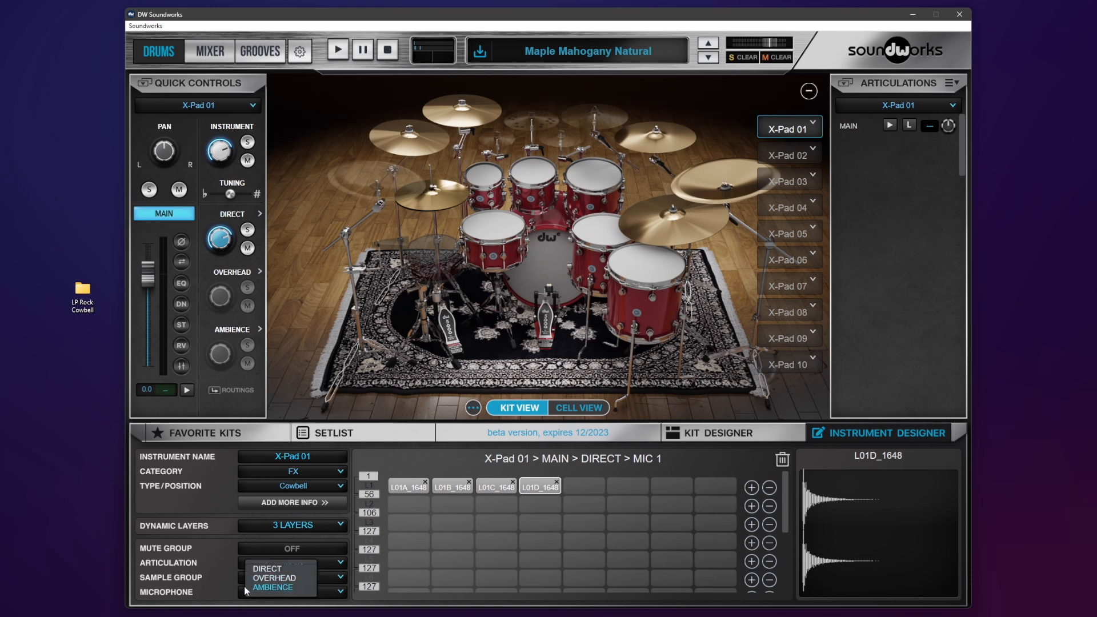
click(265, 577)
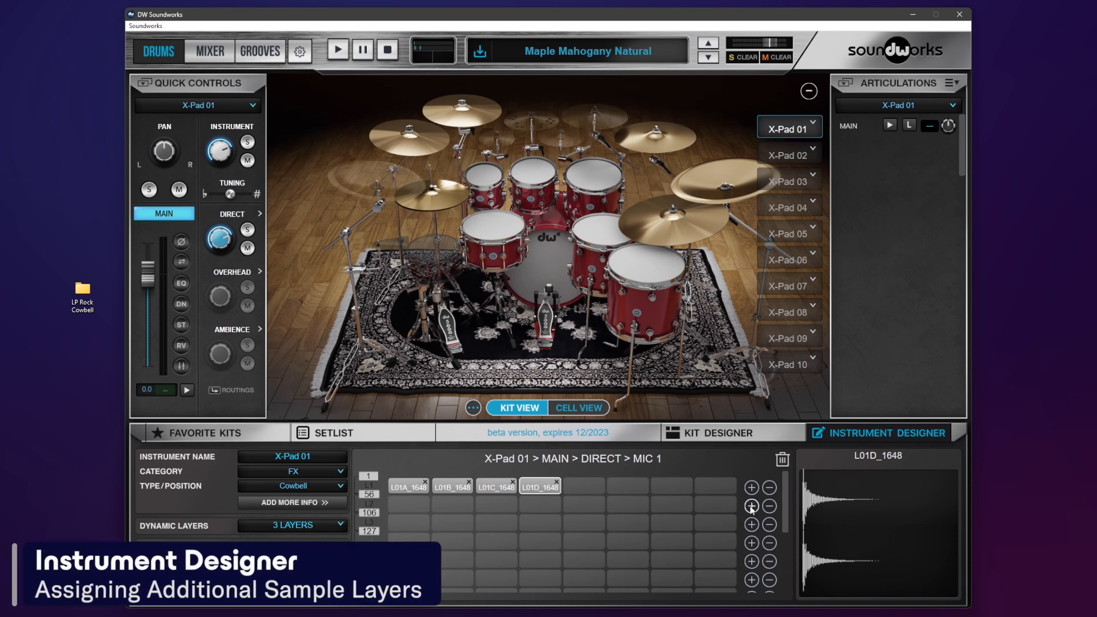
Load Edge samples L02A–L02D and L03A–L03D into velocity layers two and three
click(751, 507)
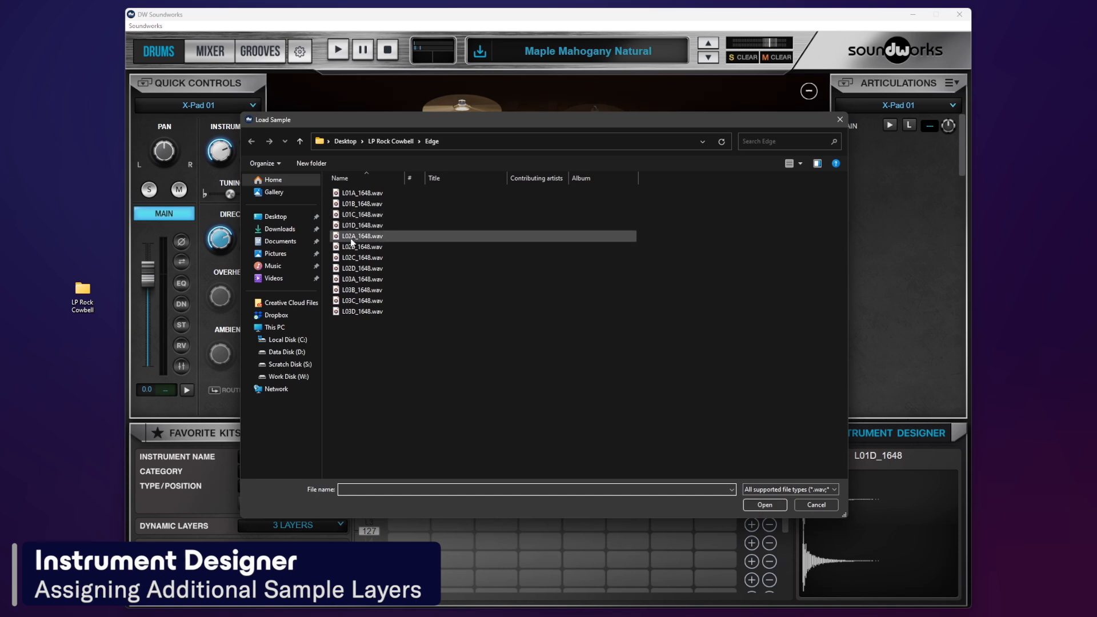
click(362, 268)
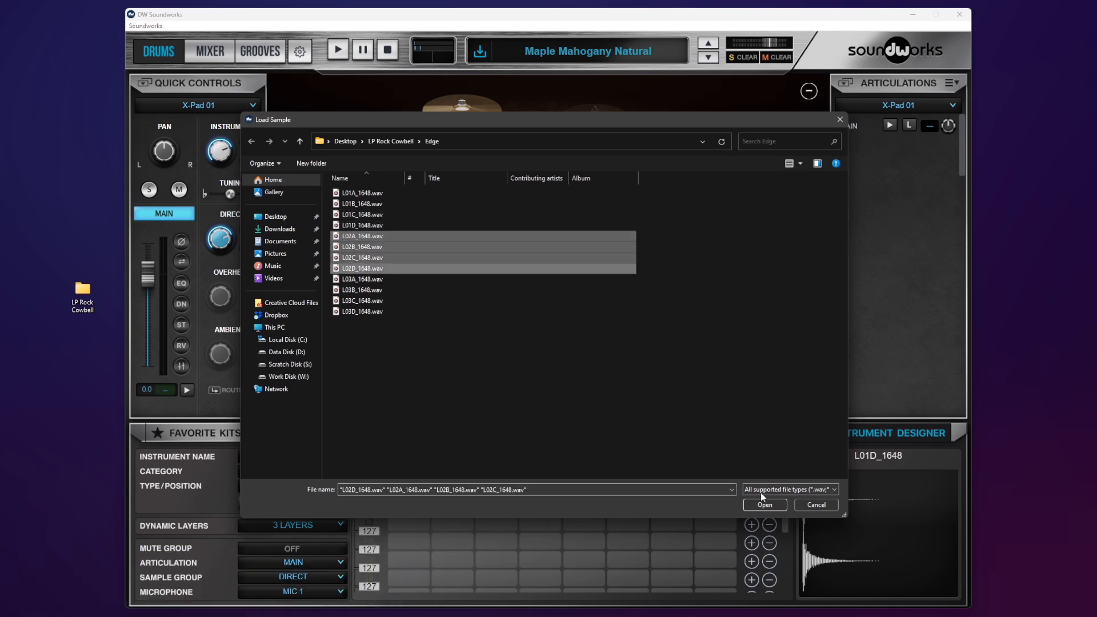
click(362, 280)
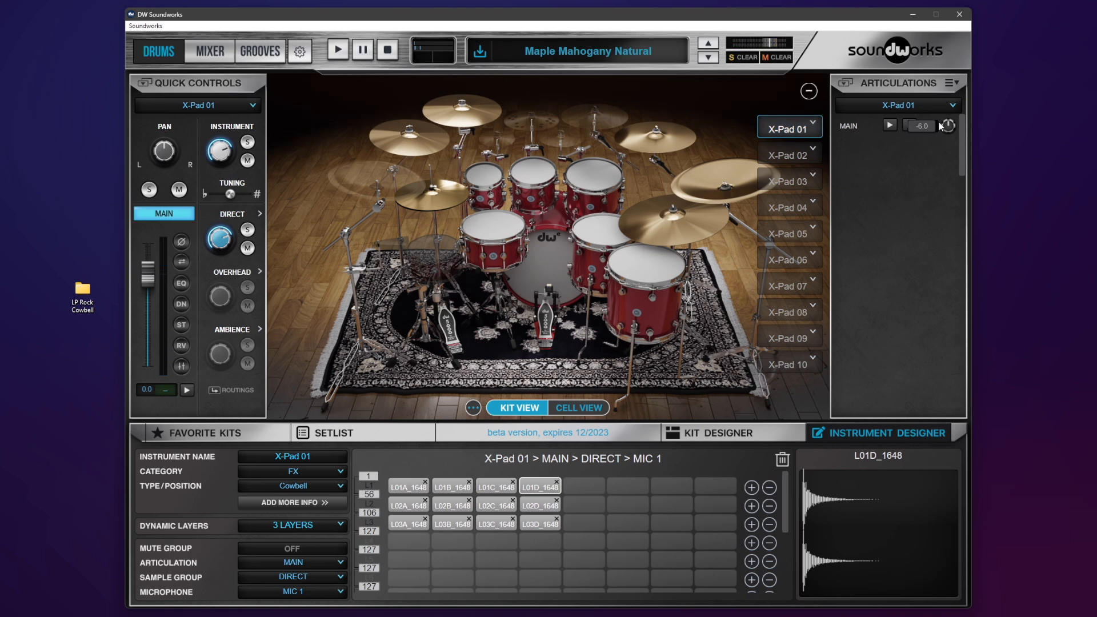
Play the cowbell, then trigger Rack Tom 2 and the snare to compare levels
drag(920, 126, 910, 135)
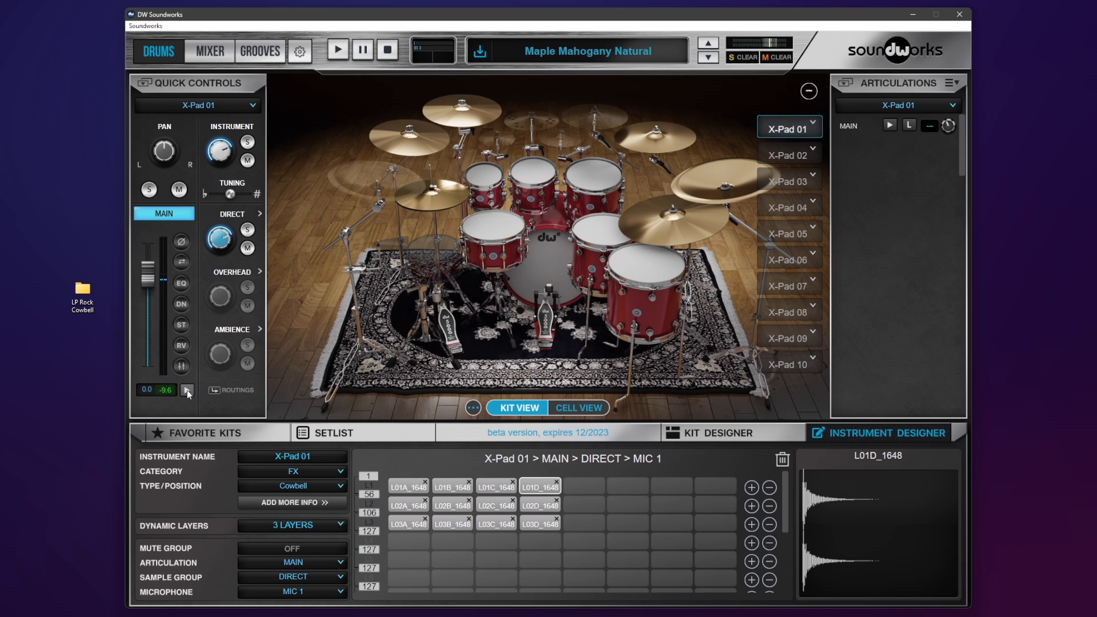
click(186, 390)
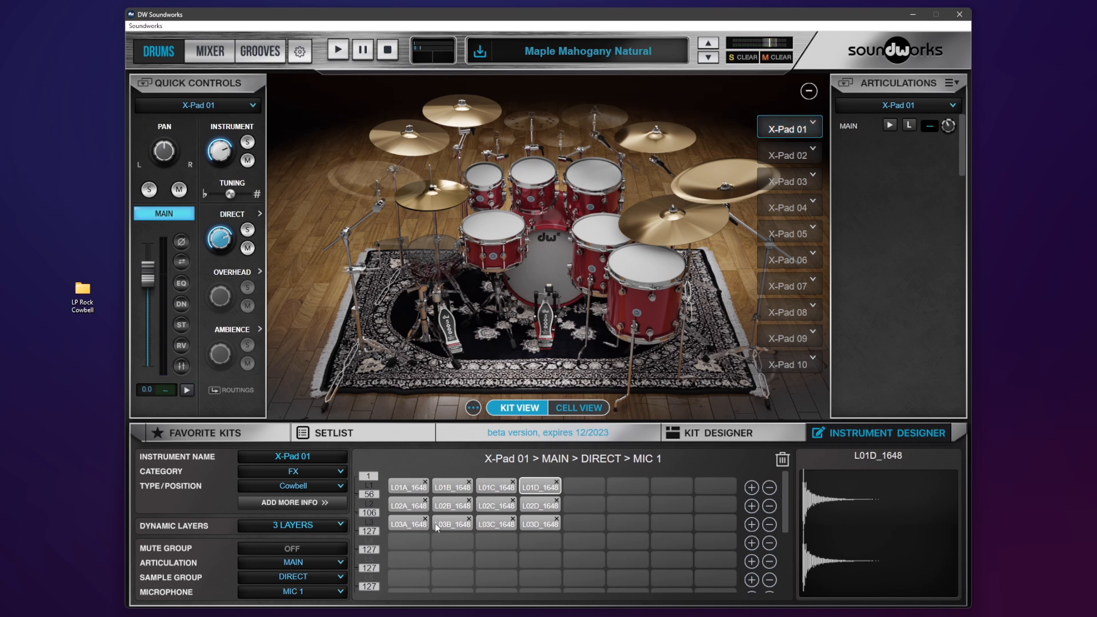
mouse_move(227, 390)
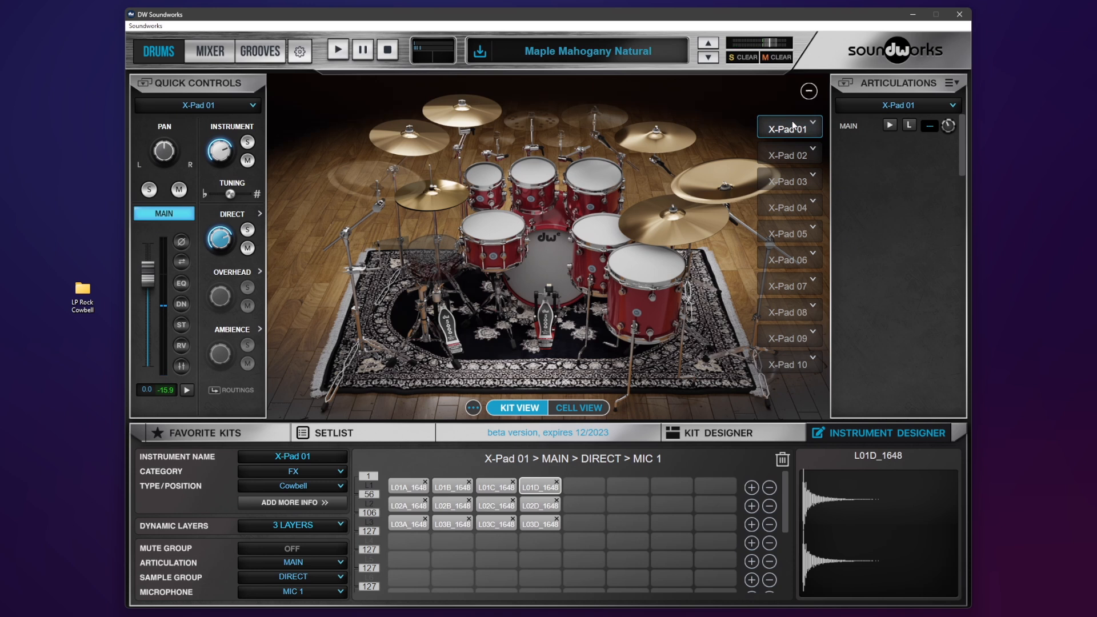
click(731, 433)
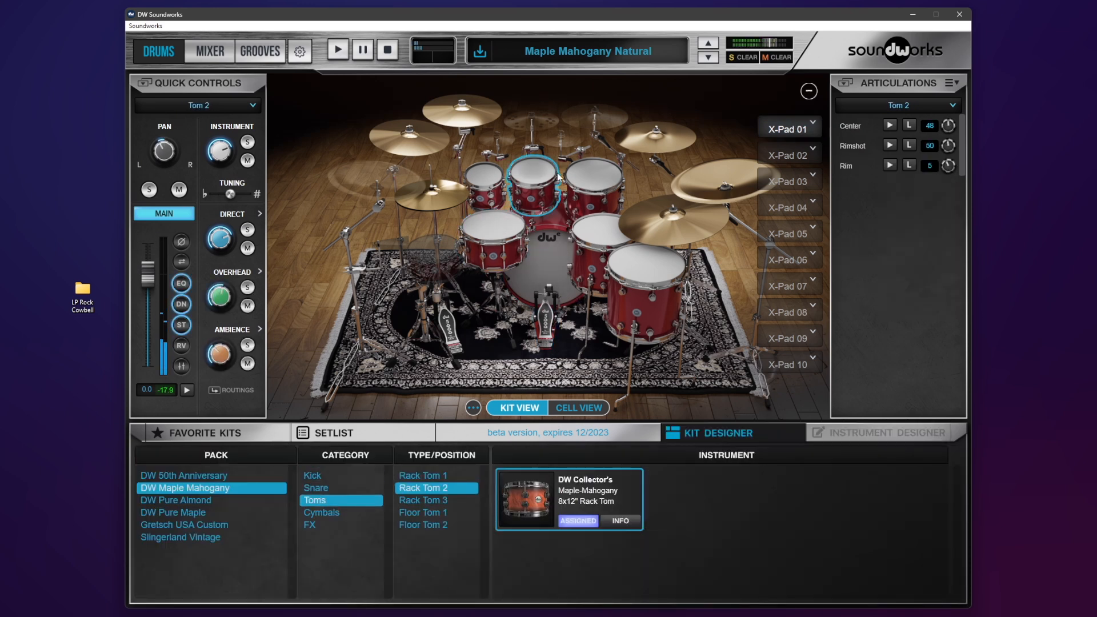
click(315, 487)
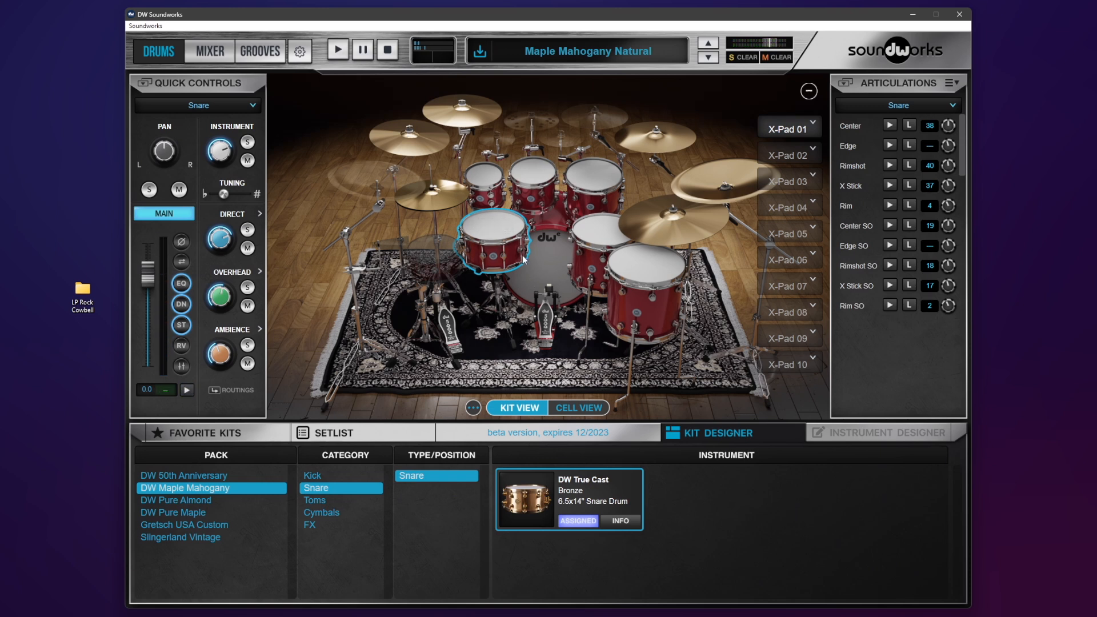
click(787, 128)
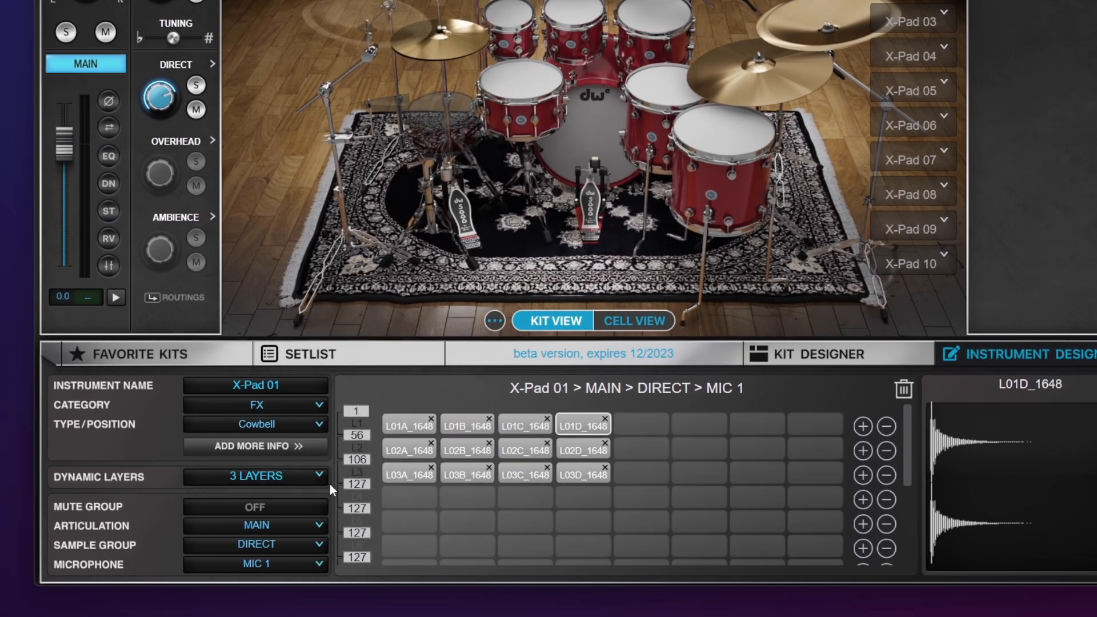
mouse_move(319, 487)
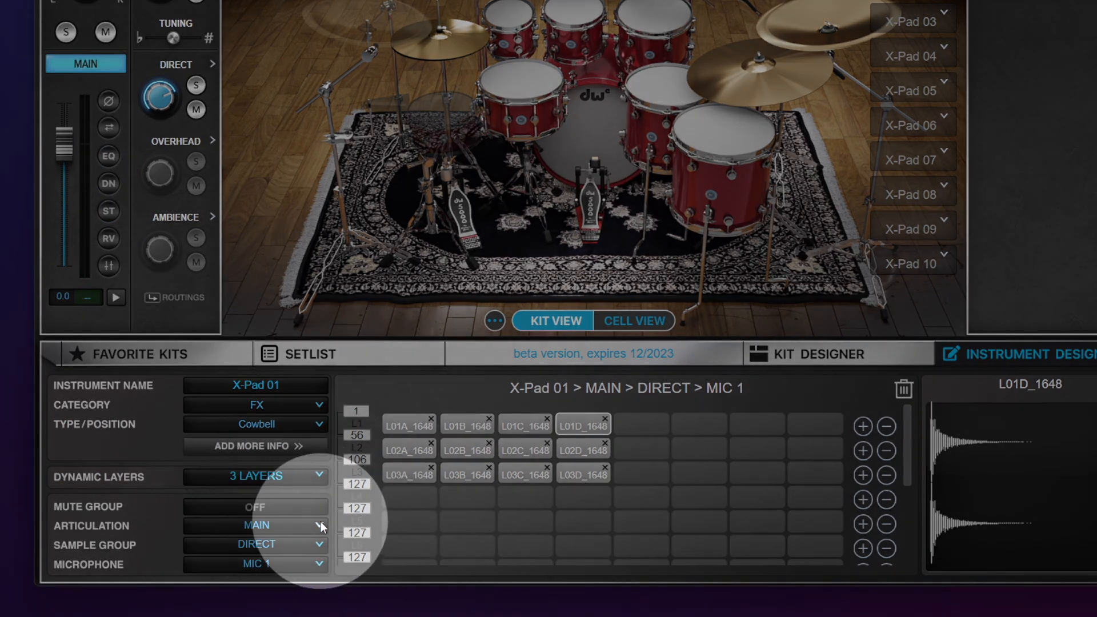
Switch to the ADD 1 articulation and load Top samples L01A–L02D into its first two layers
click(256, 525)
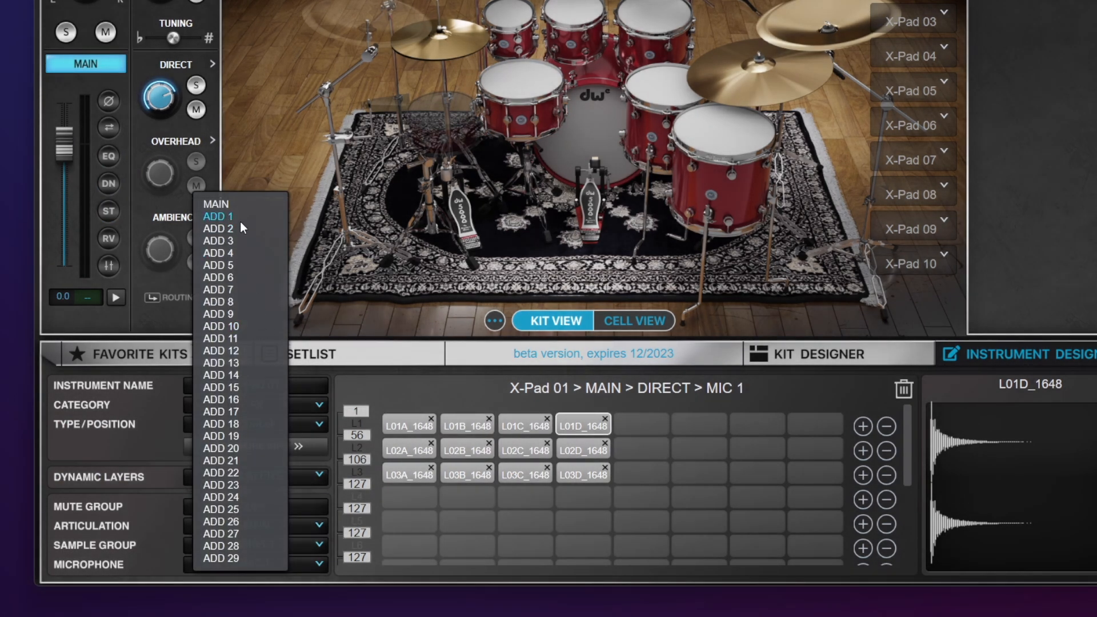
click(218, 216)
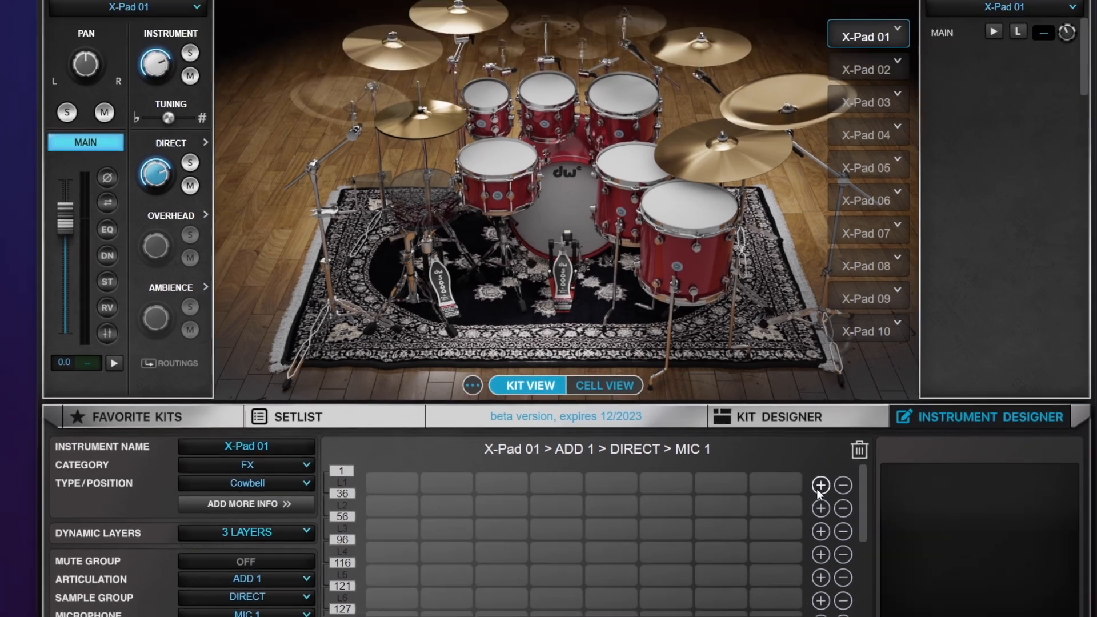
click(820, 485)
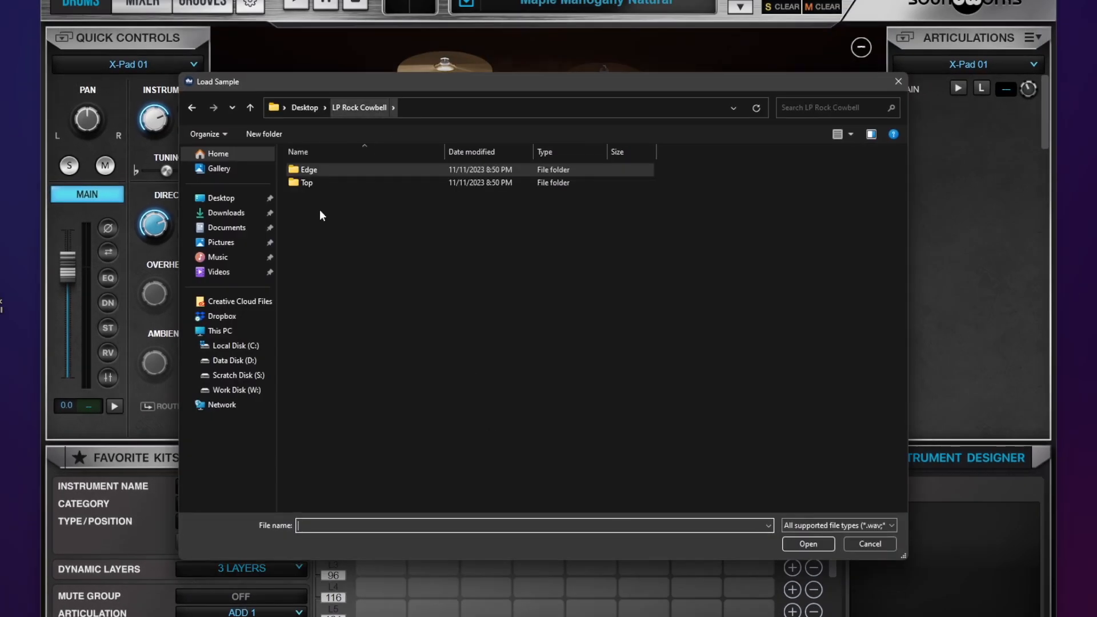
double_click(305, 181)
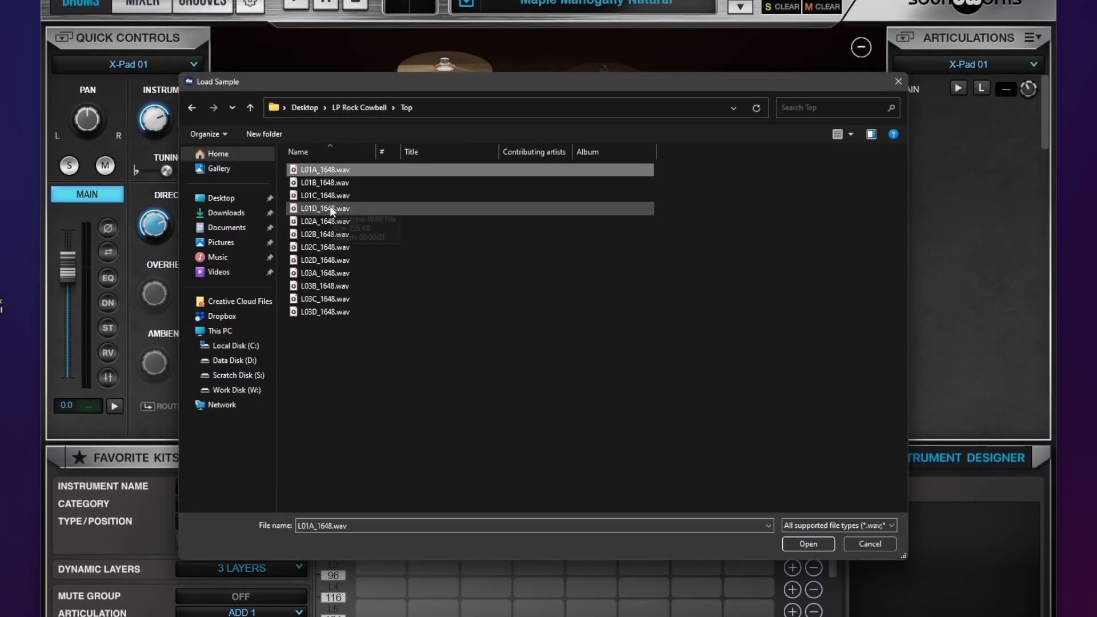
click(806, 543)
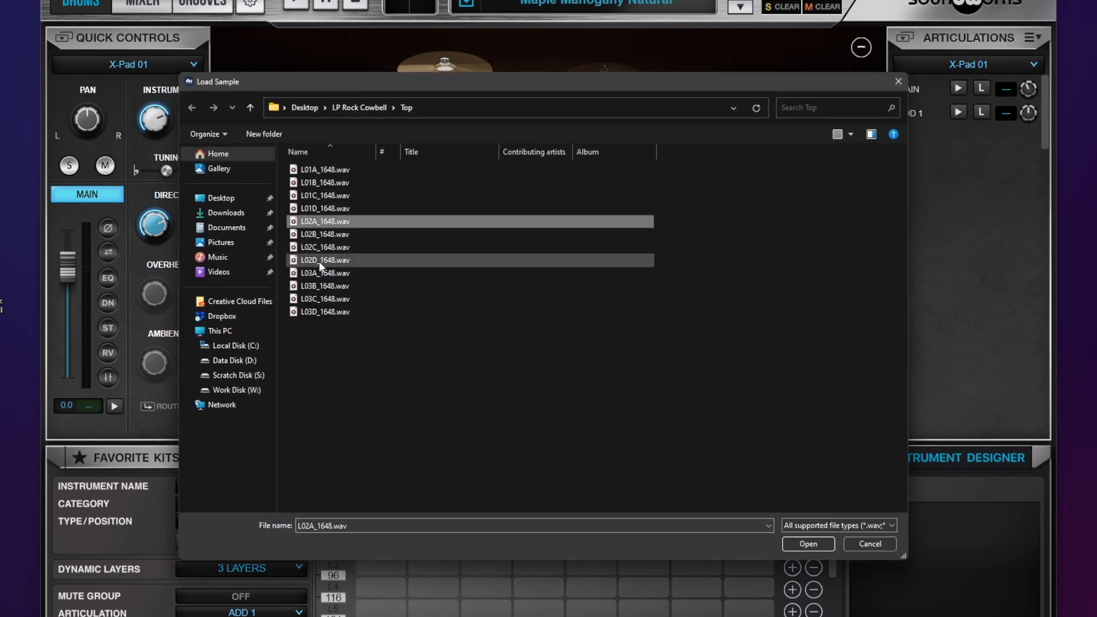
click(807, 544)
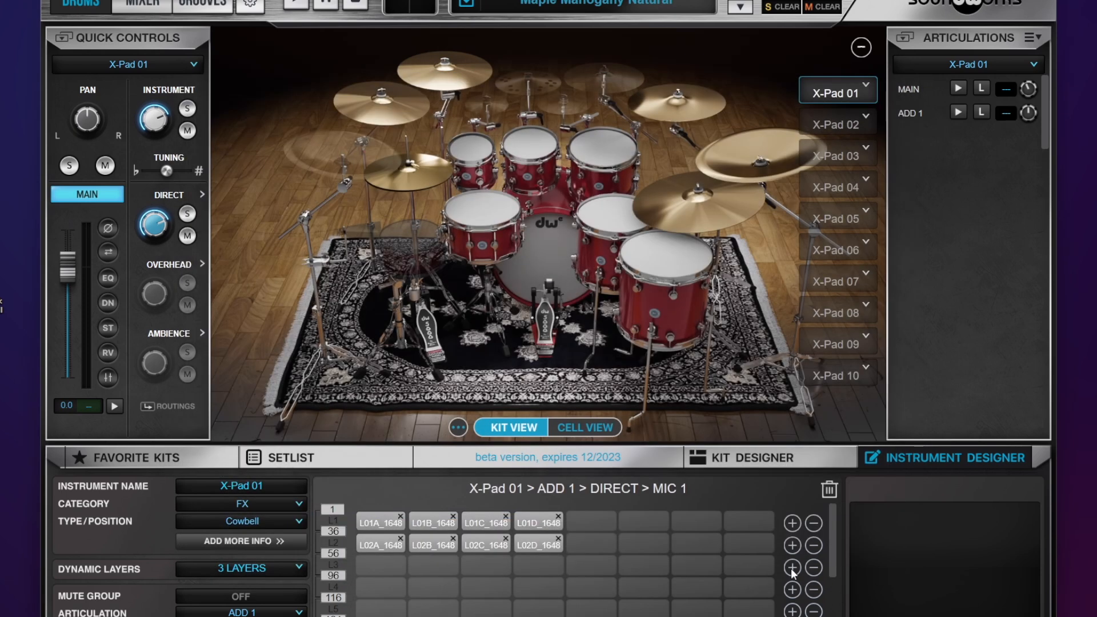
Fill the third layer with Top samples, then audition L03A against the MAIN articulation
click(791, 567)
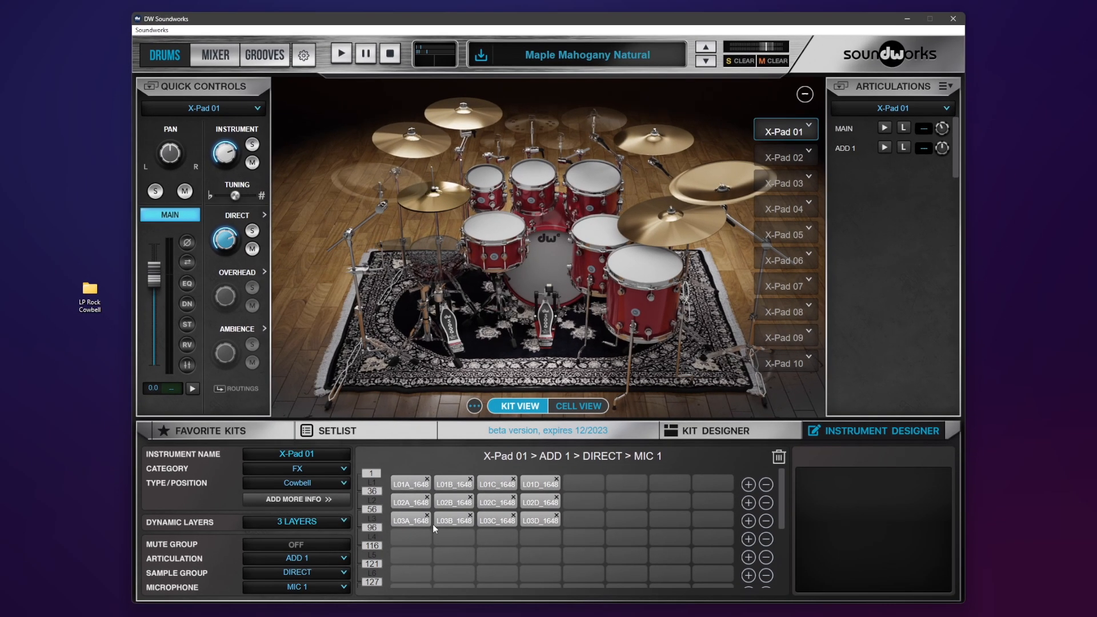
click(410, 520)
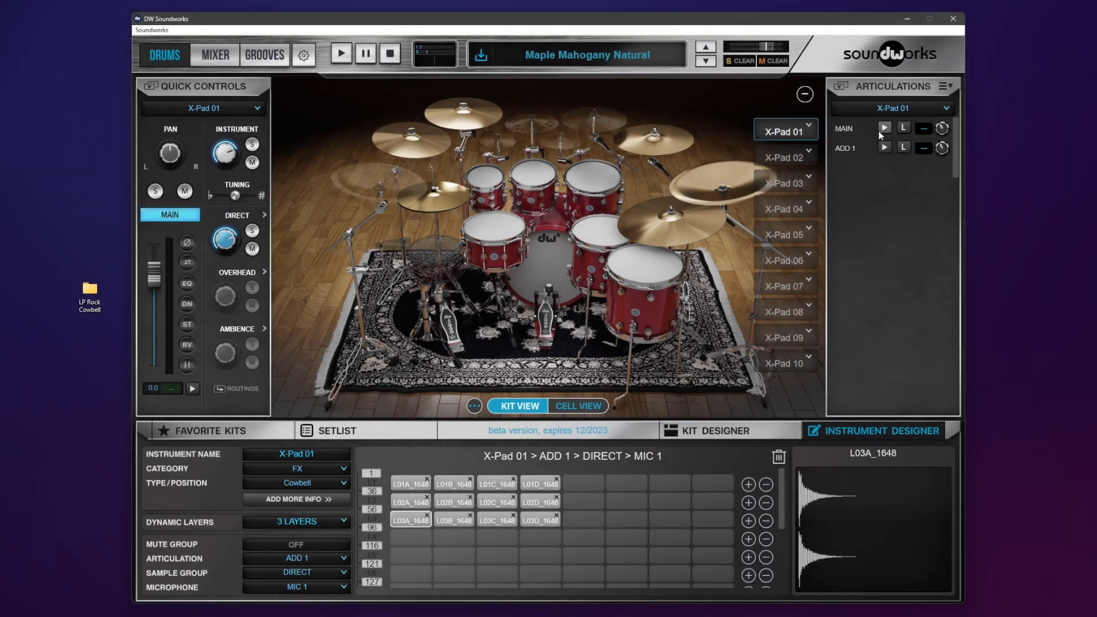
click(885, 147)
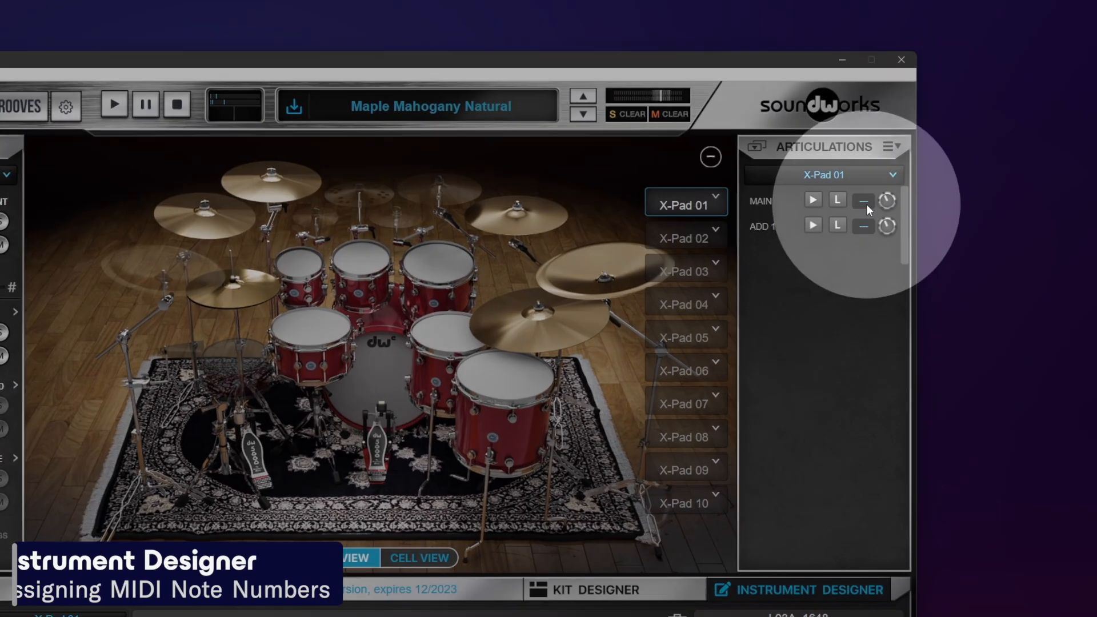
Assign MIDI notes 1 and 2 to MAIN and ADD 1, and show X-Pad 01's save/load menu
click(862, 200)
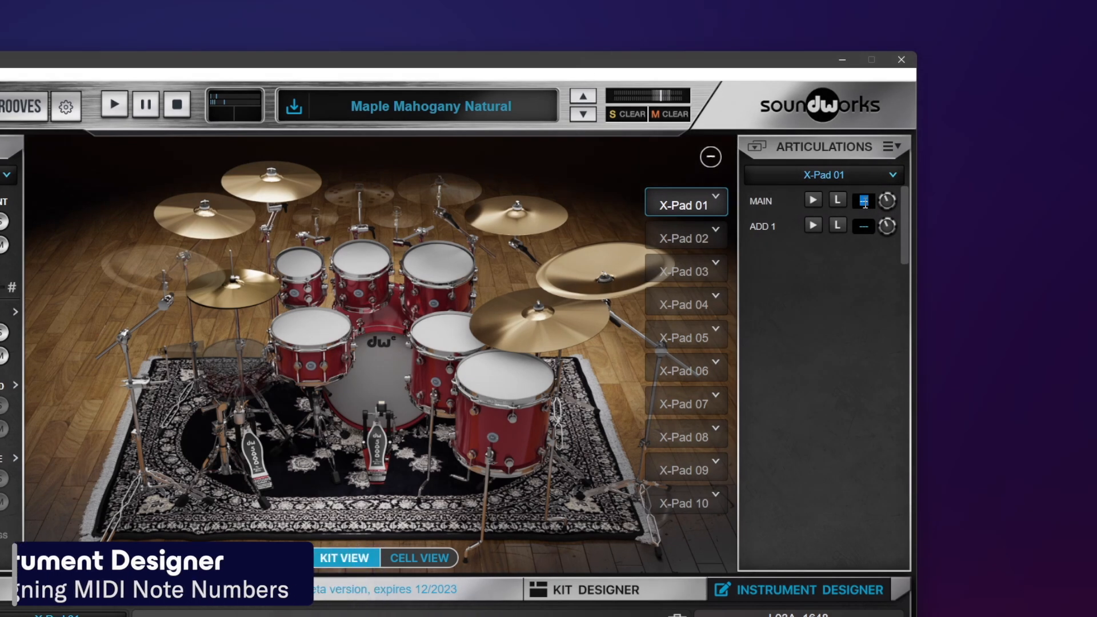
click(862, 201)
text(1)
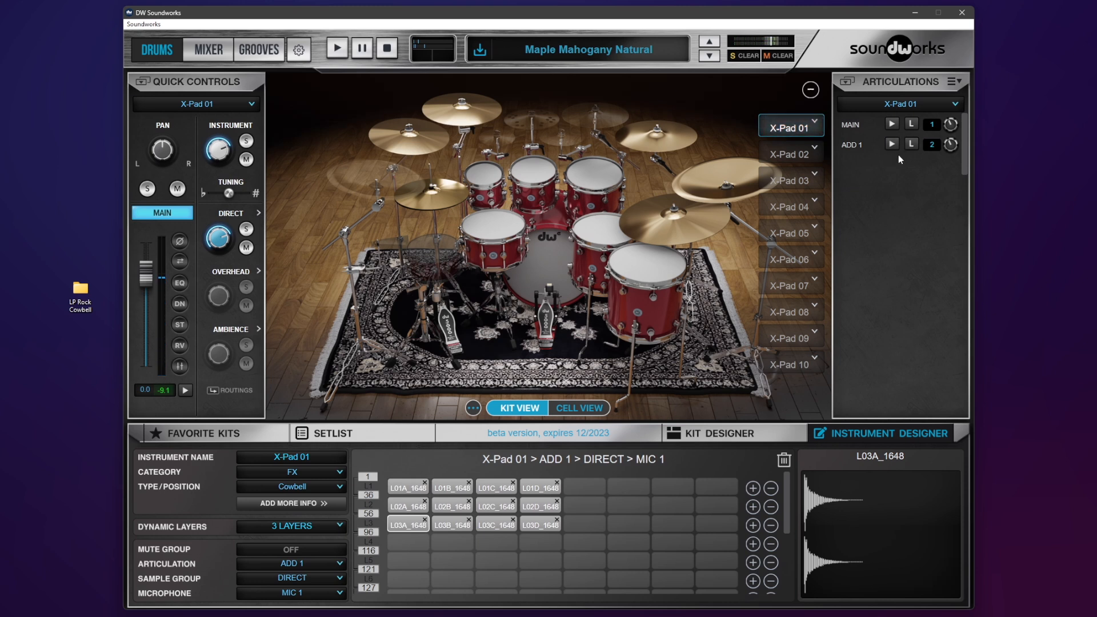
mouse_move(179, 325)
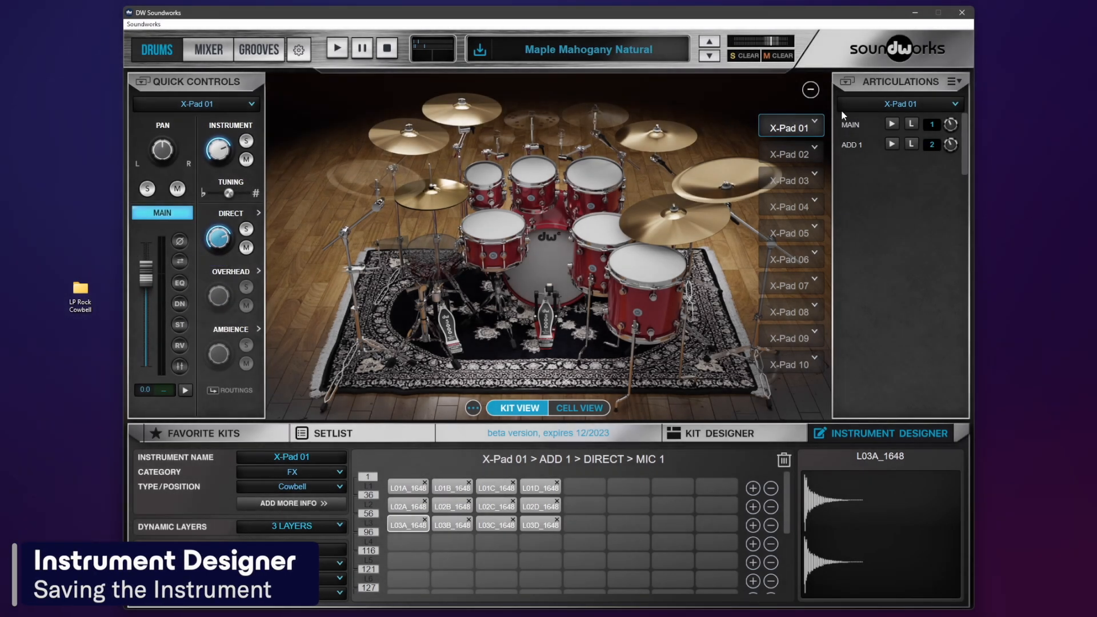
click(815, 127)
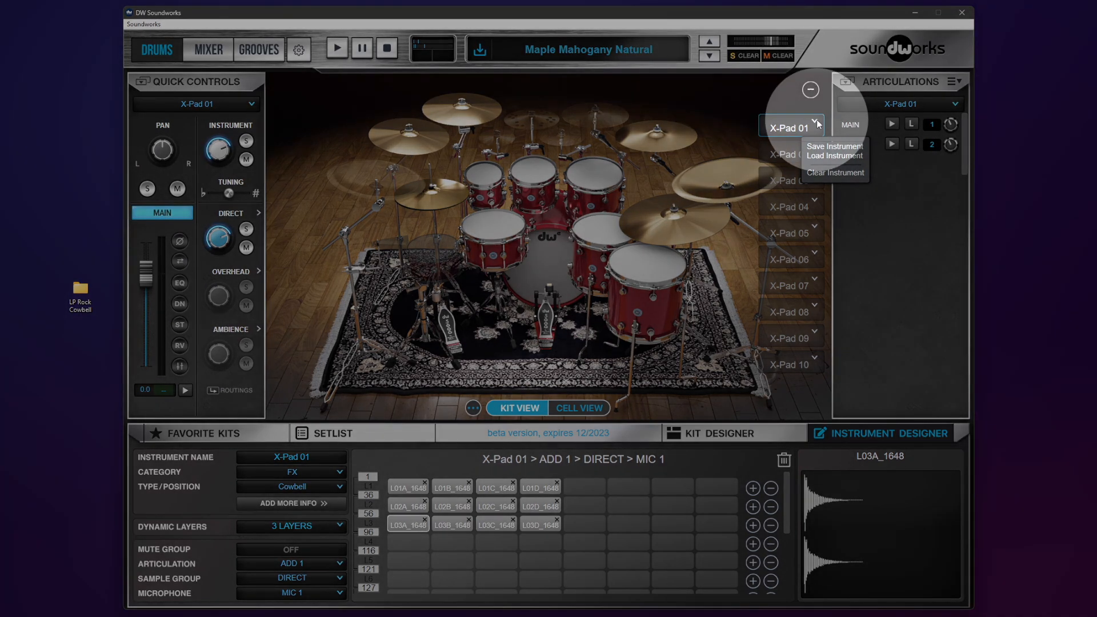
Save the instrument as 'LP Rock Cowbell' in the Soundworks Instruments folder
click(834, 146)
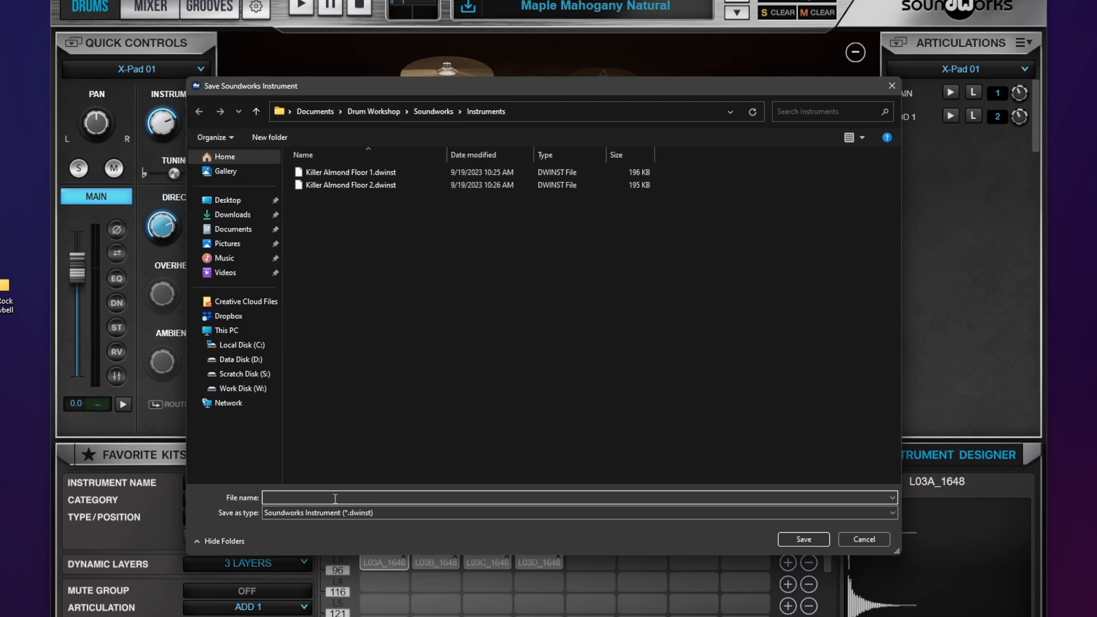
text(LP Rock Co)
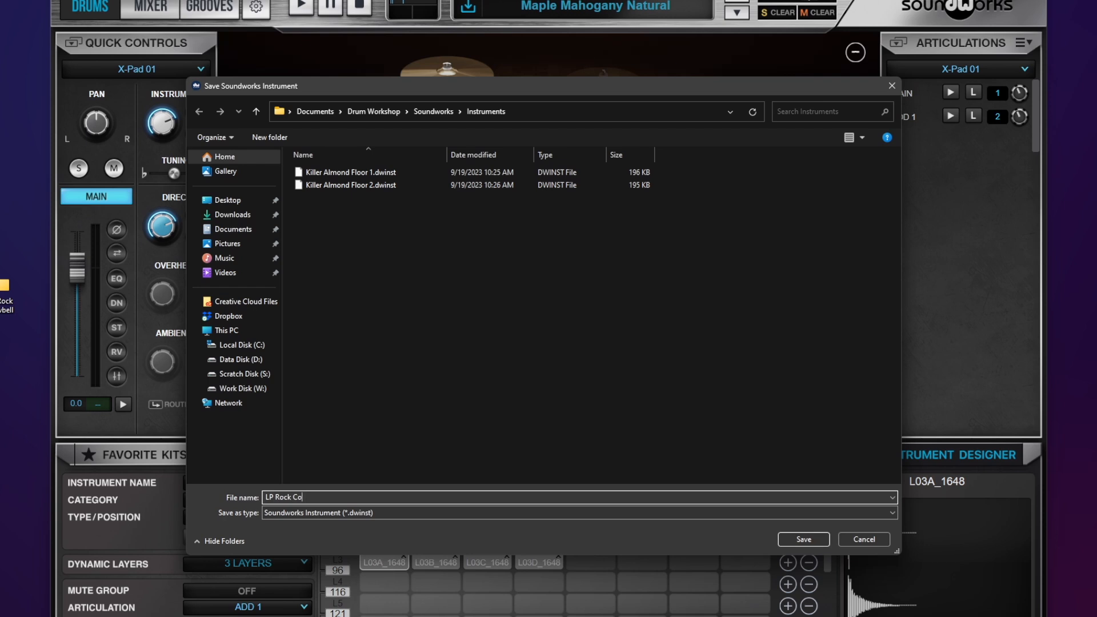
click(802, 539)
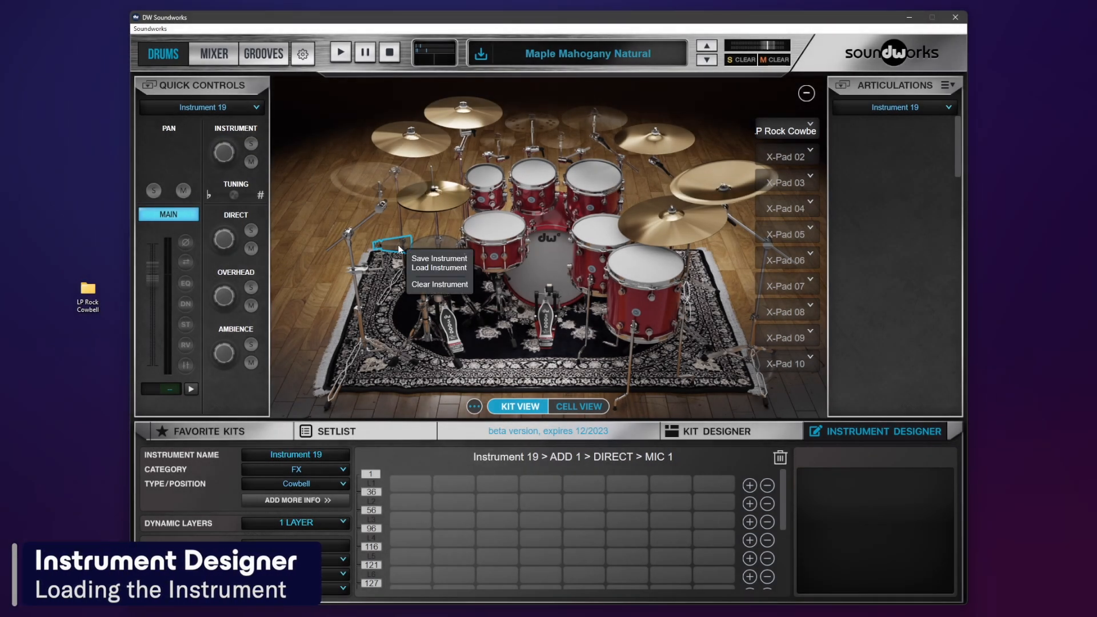
Load LP Rock Cowbell.dwinst into the 50th Anniversary Natural kit without saving the old kit
click(430, 267)
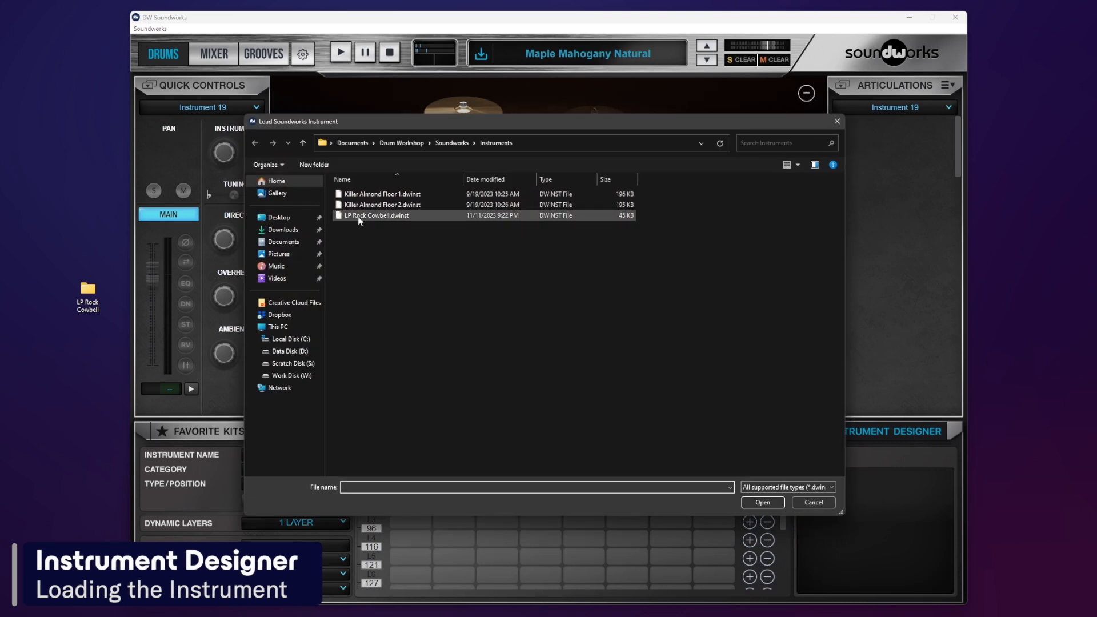
double_click(376, 215)
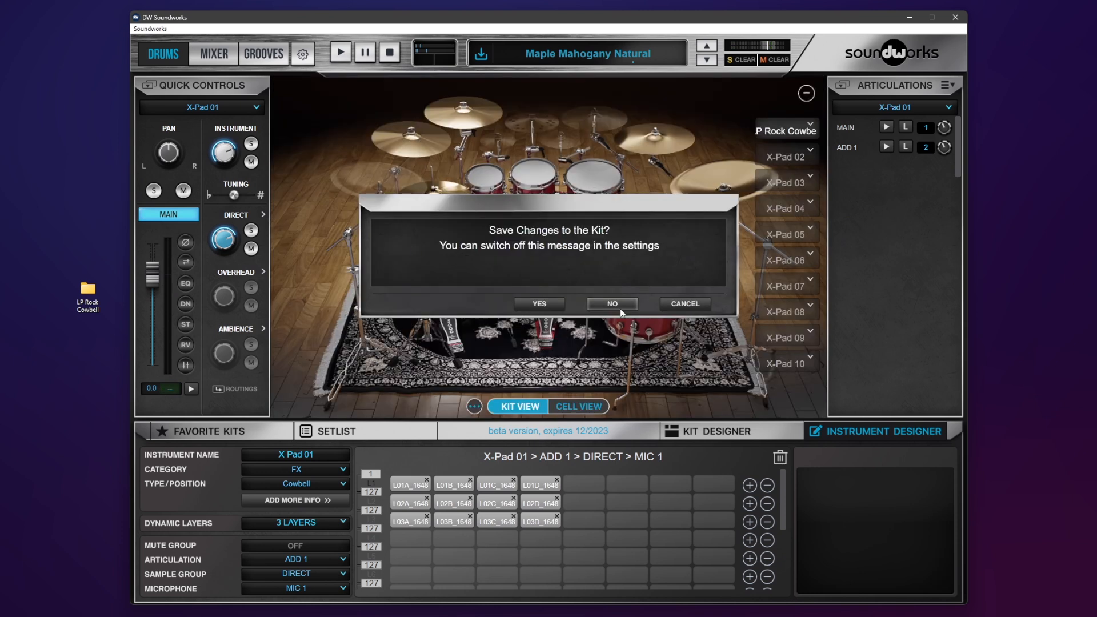
click(610, 304)
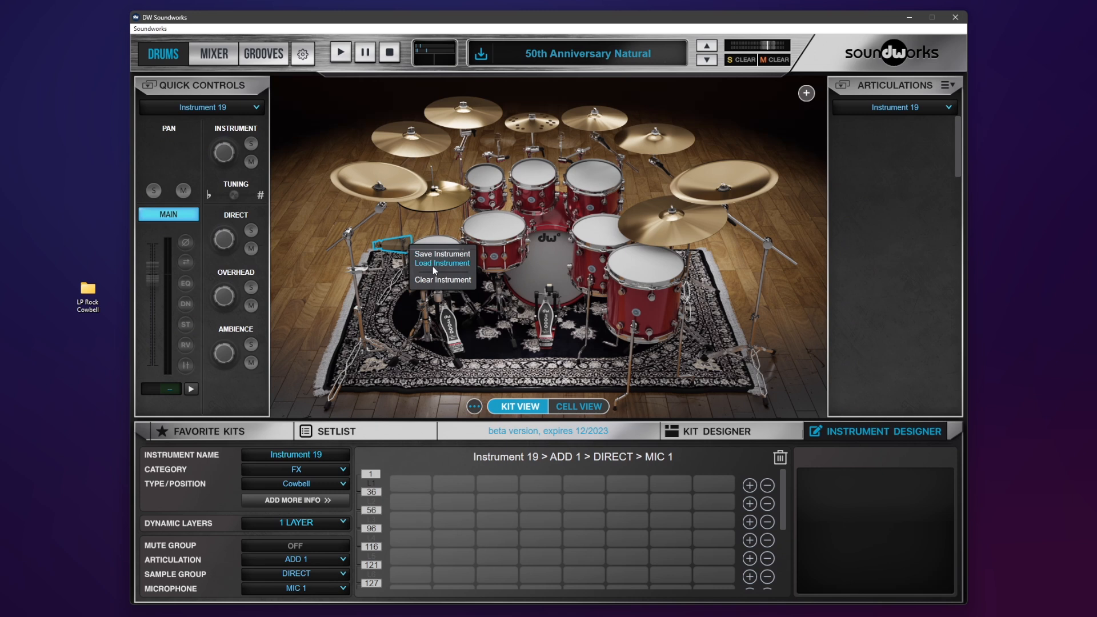
click(442, 262)
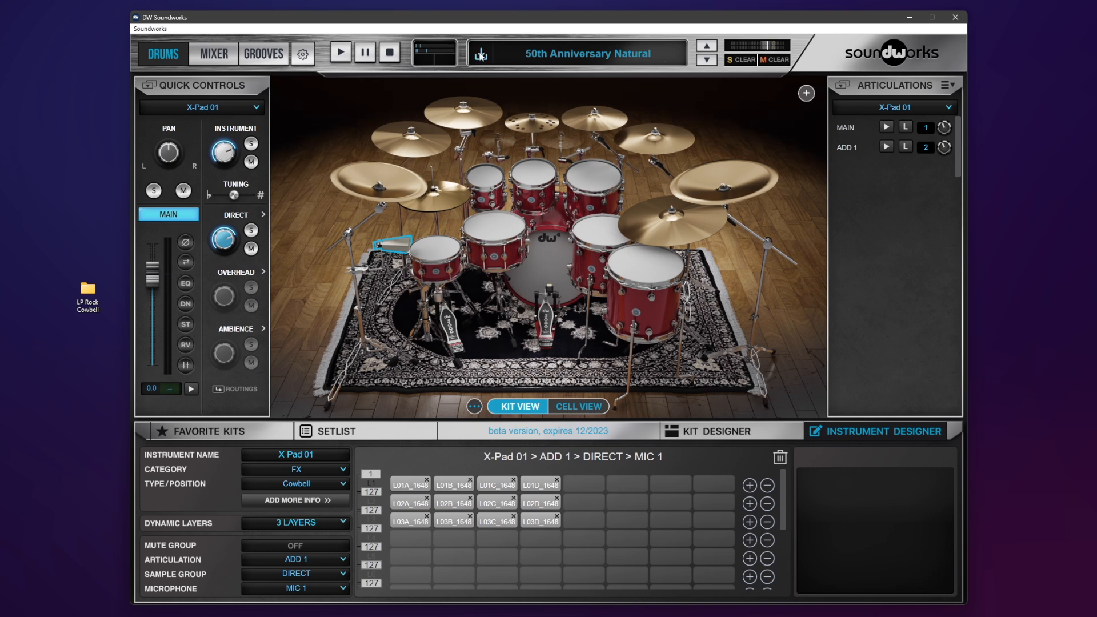
Boost the EQ high band 4 dB at 8.1 kHz, set high-mid to 490 Hz, enable DN Dynamics
click(184, 289)
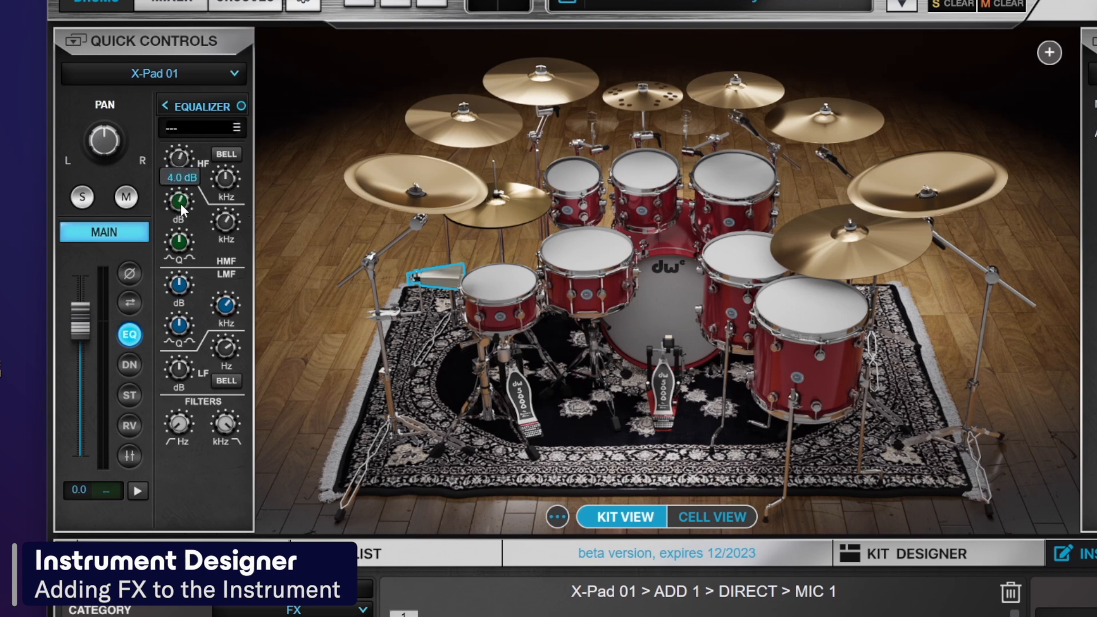
drag(225, 177, 225, 168)
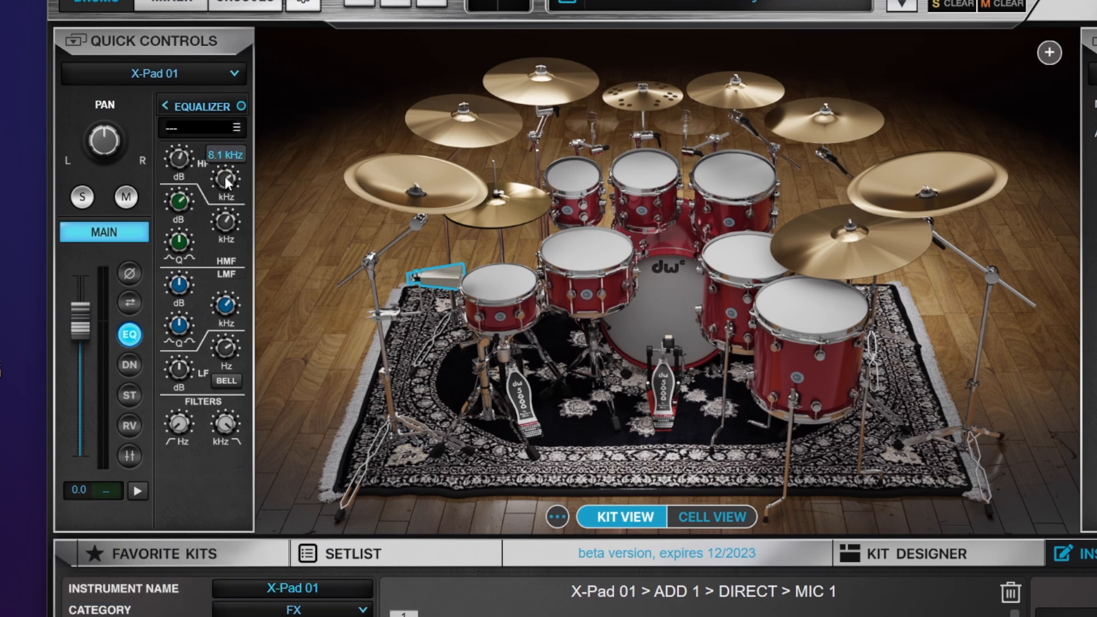
drag(224, 179, 224, 230)
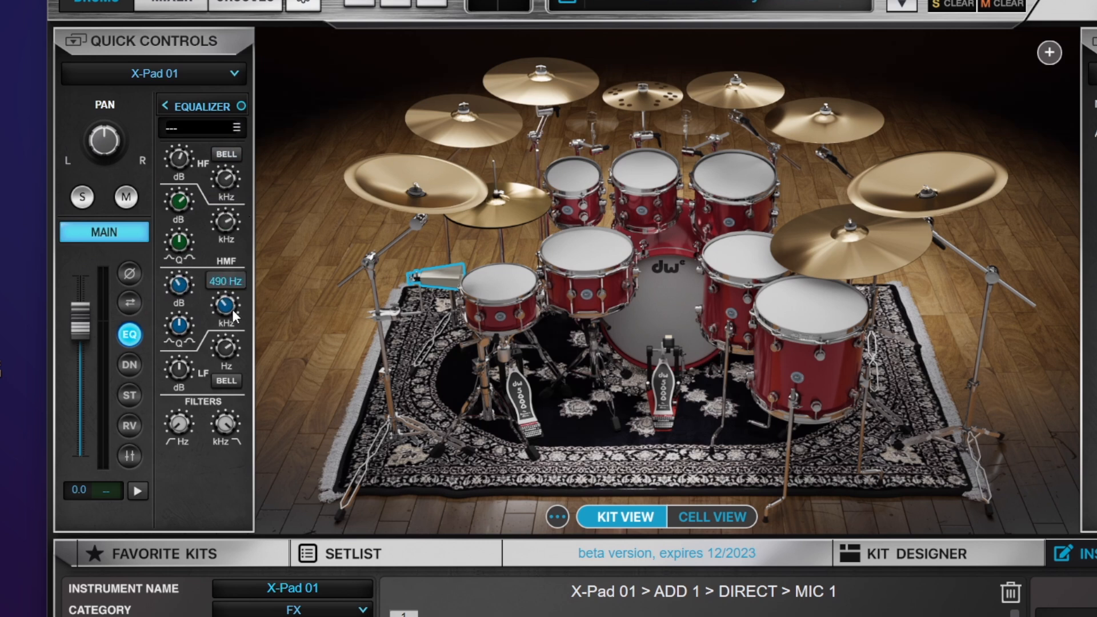
drag(224, 306, 230, 286)
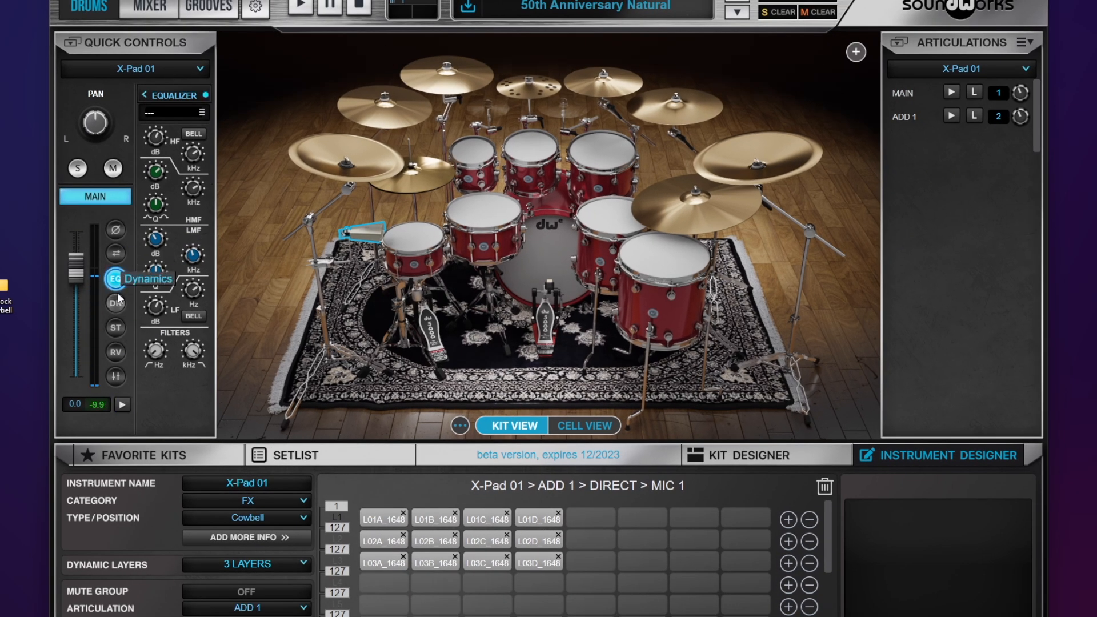
click(114, 303)
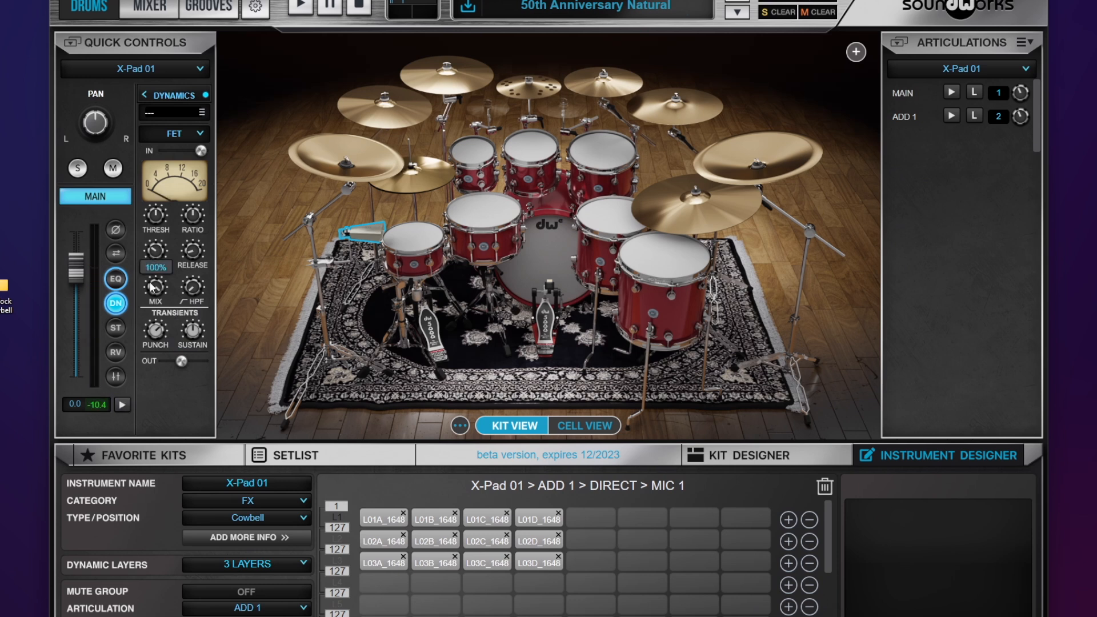
Turn on ST Saturator with TUBE type and RV Reverb with HALL1 type
click(115, 278)
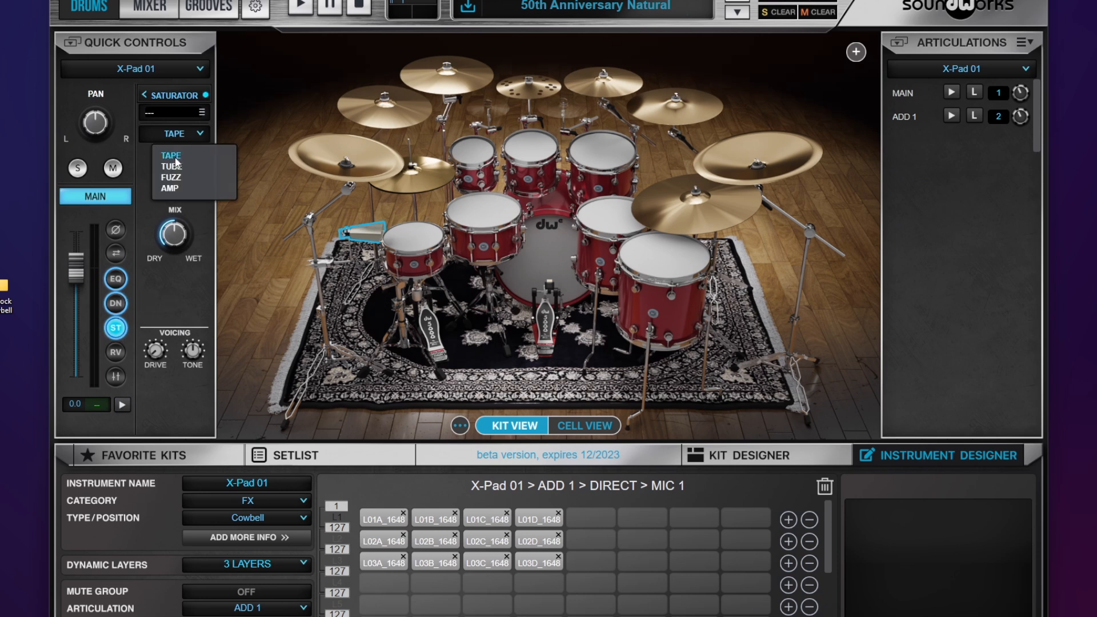
click(171, 167)
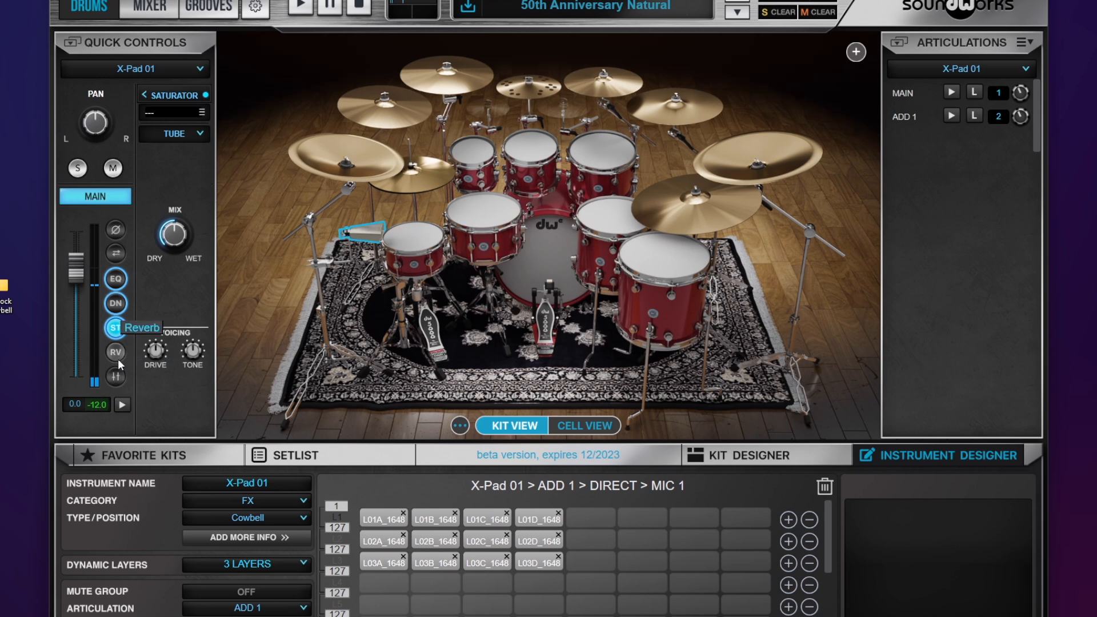
click(115, 352)
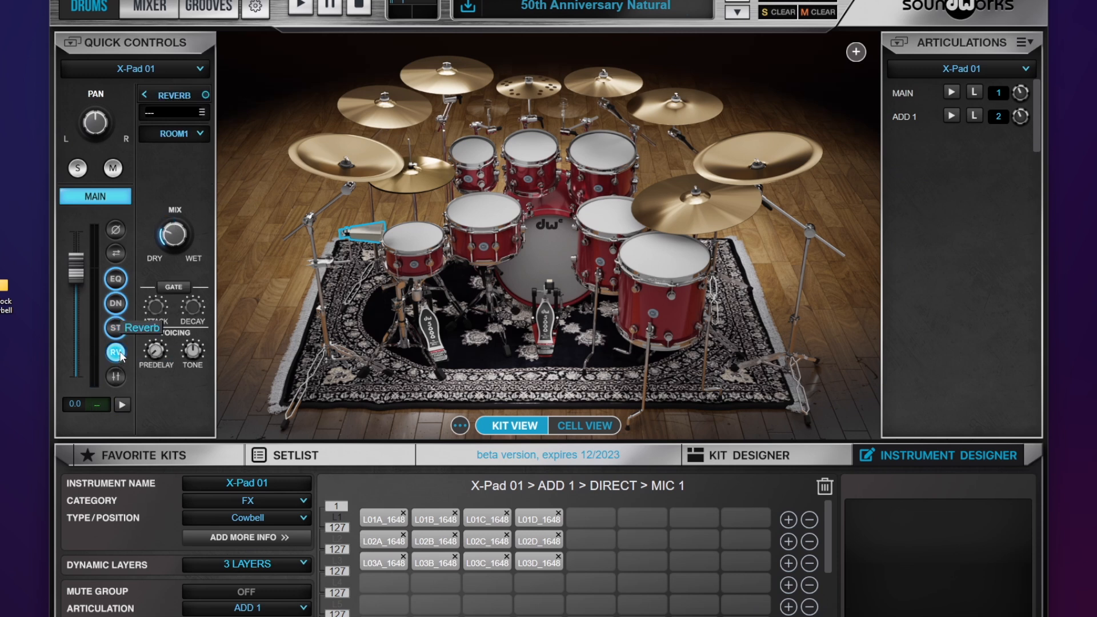
click(174, 134)
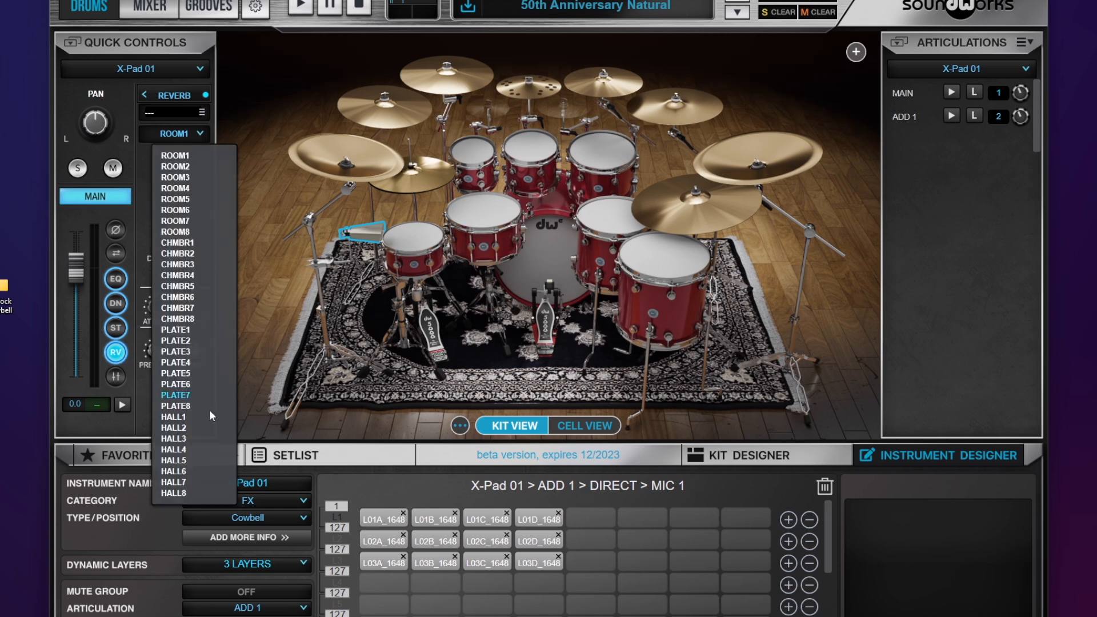
click(173, 416)
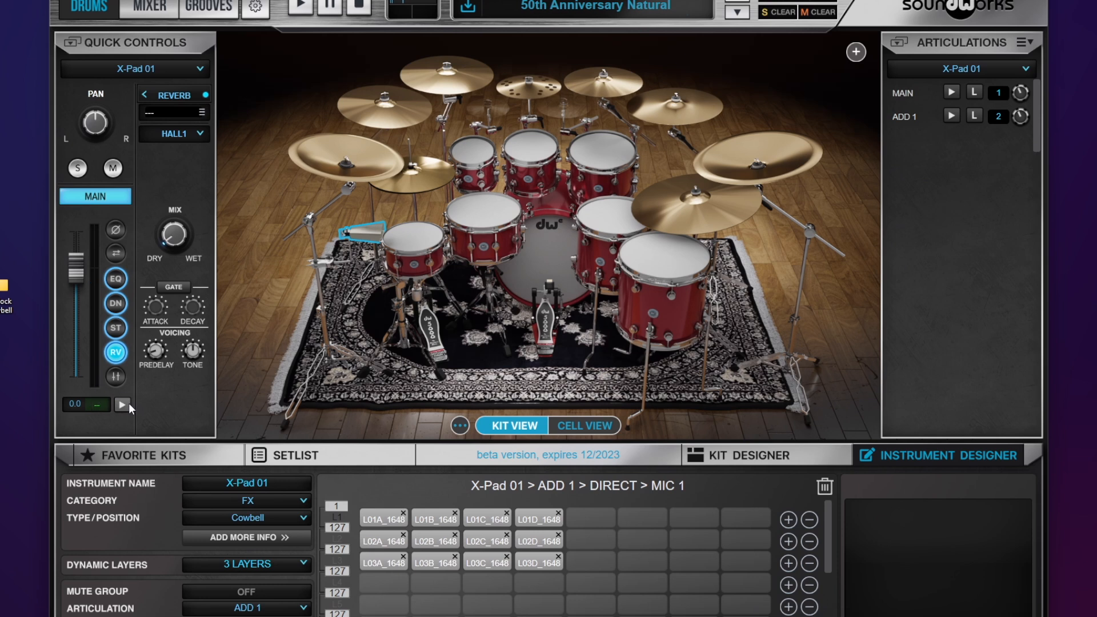
drag(174, 236, 173, 224)
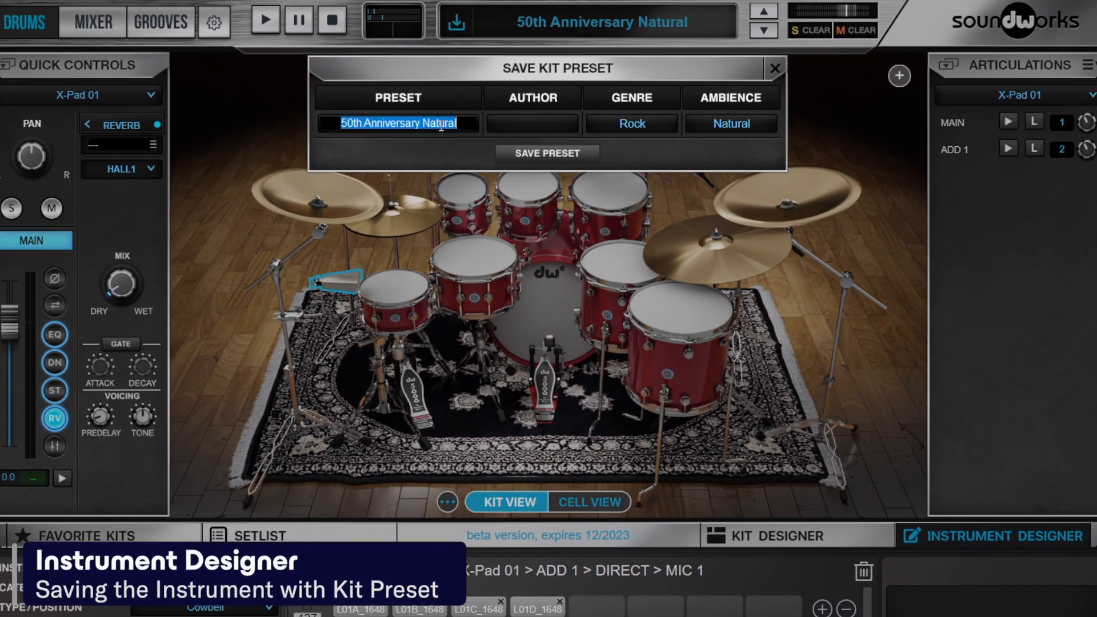
Save the kit preset as '50th Anniversary w CB' with Natural ambience
text(50th Anniversary w CB)
click(533, 124)
text(AM)
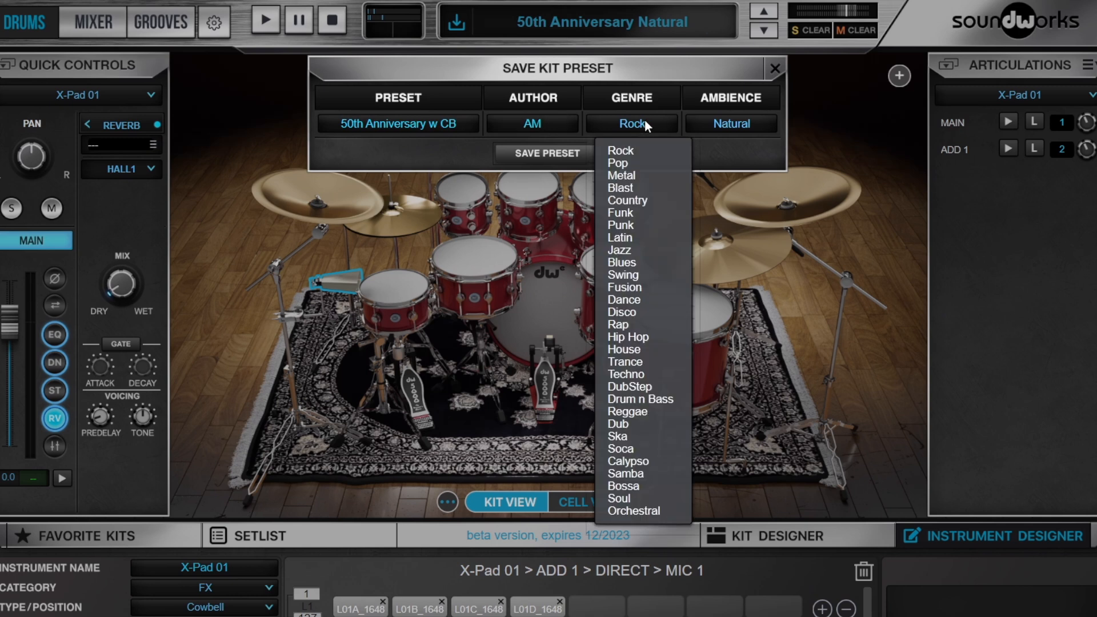
mouse_move(636, 273)
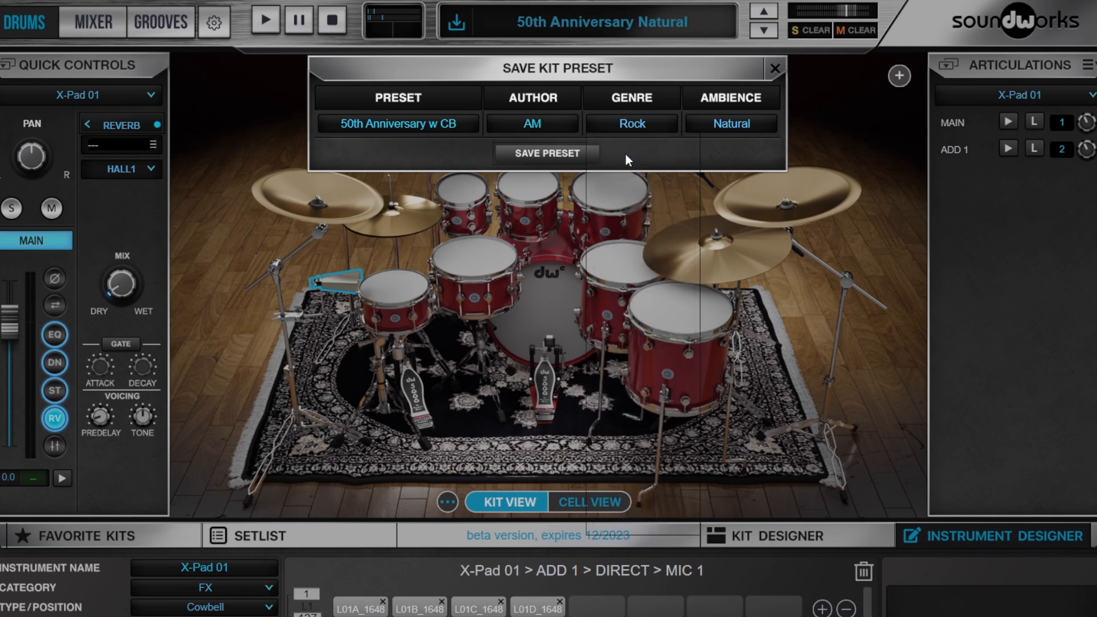
click(729, 124)
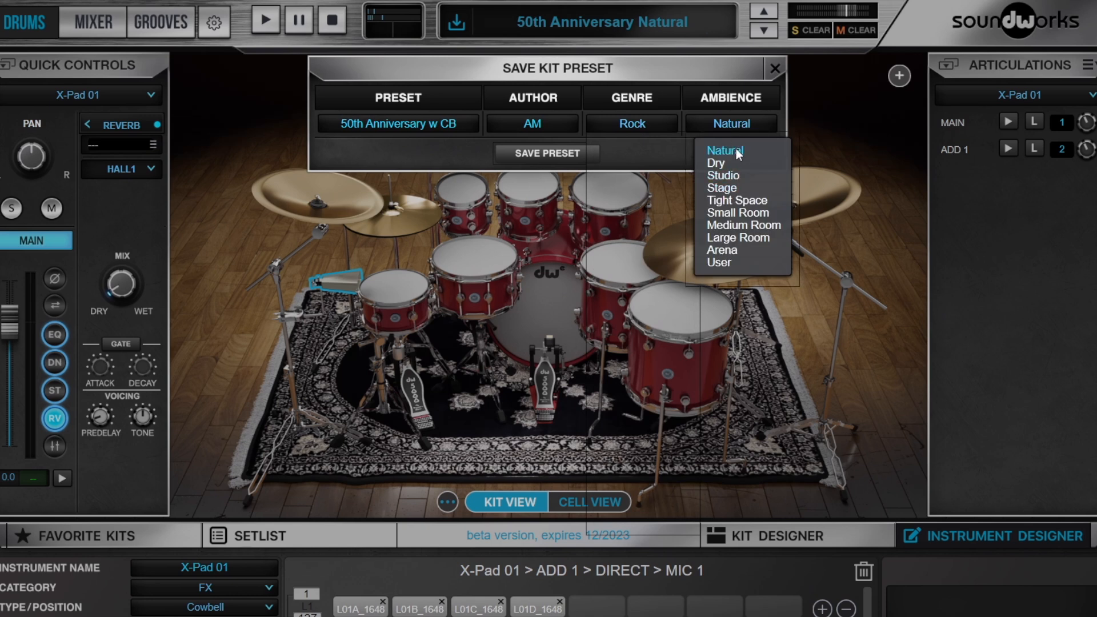
click(724, 150)
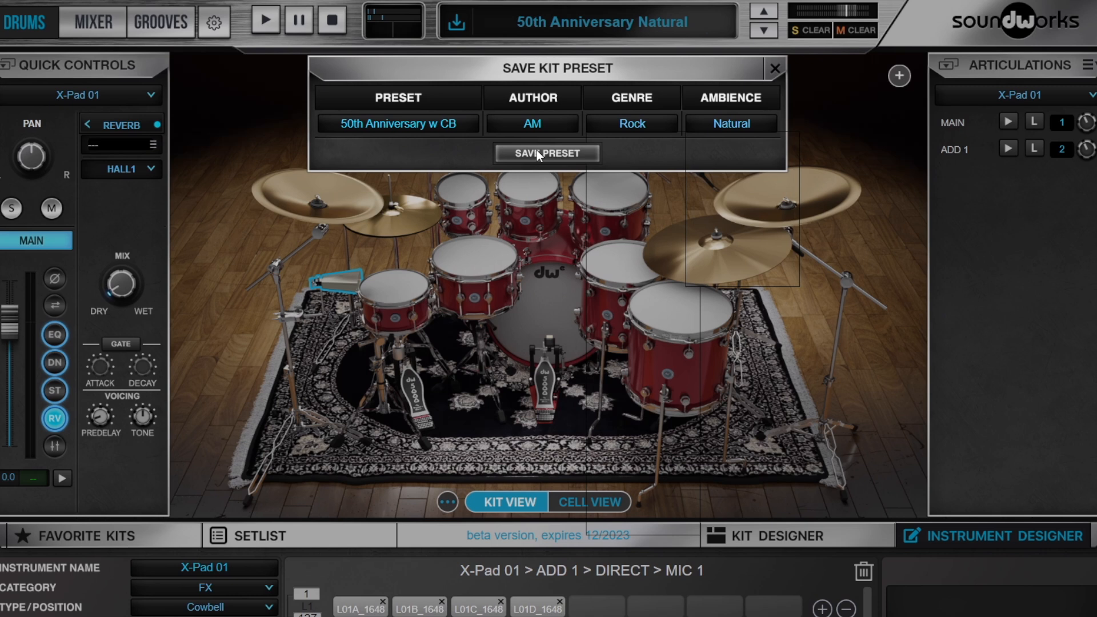
click(546, 153)
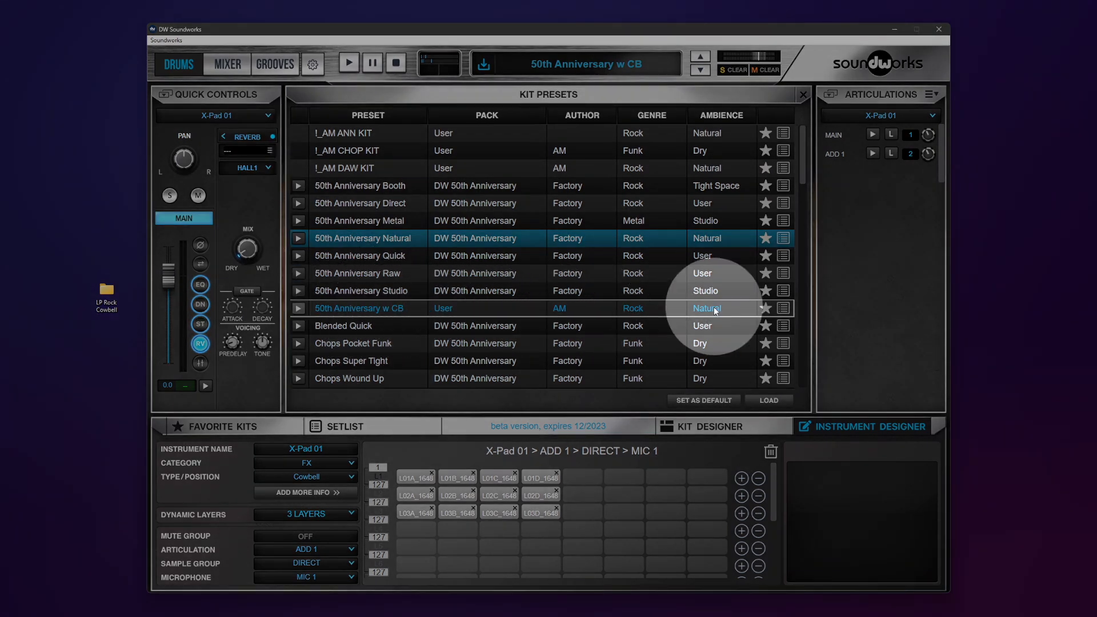
Load the '50th Anniversary w CB' preset from the Kit Presets list
click(802, 93)
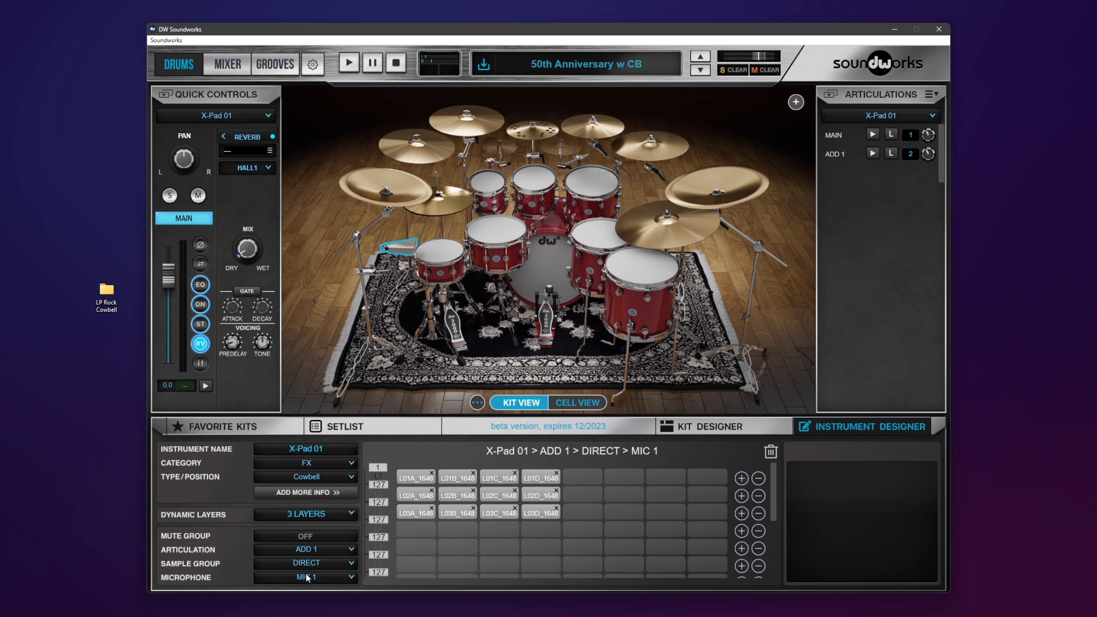
mouse_move(326, 558)
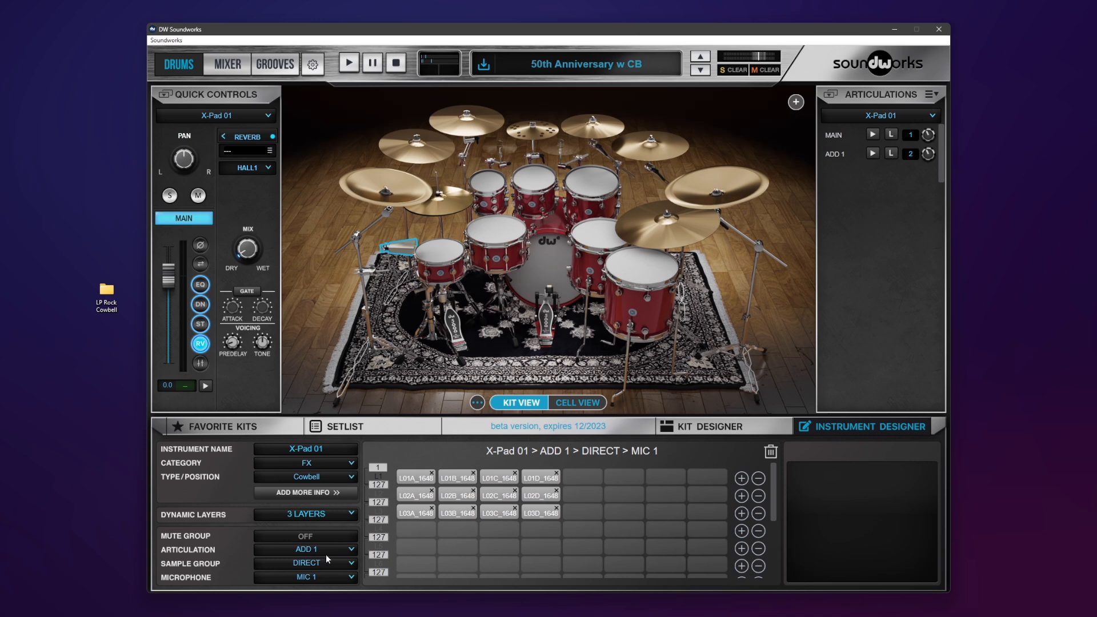